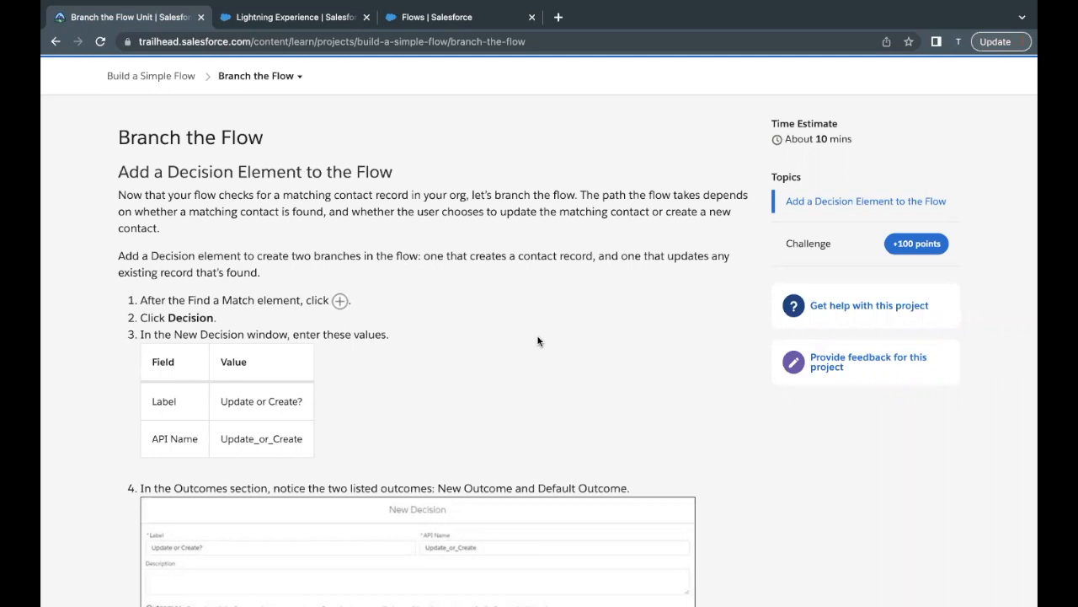
mouse_move(464, 86)
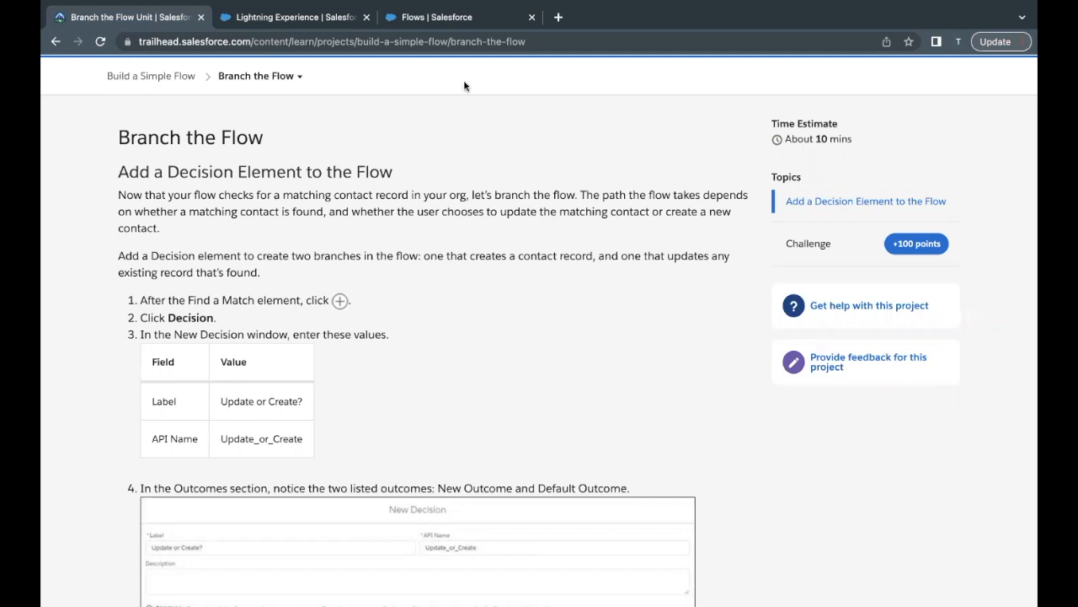
Open the New Contact flow from the Setup Flows list in Flow Builder
click(459, 17)
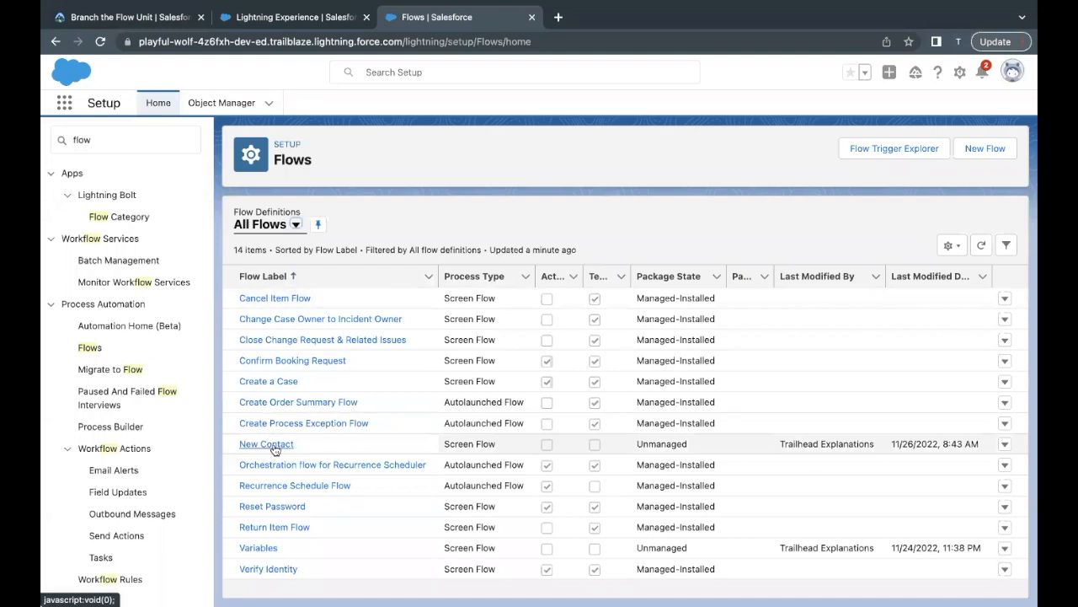
click(266, 444)
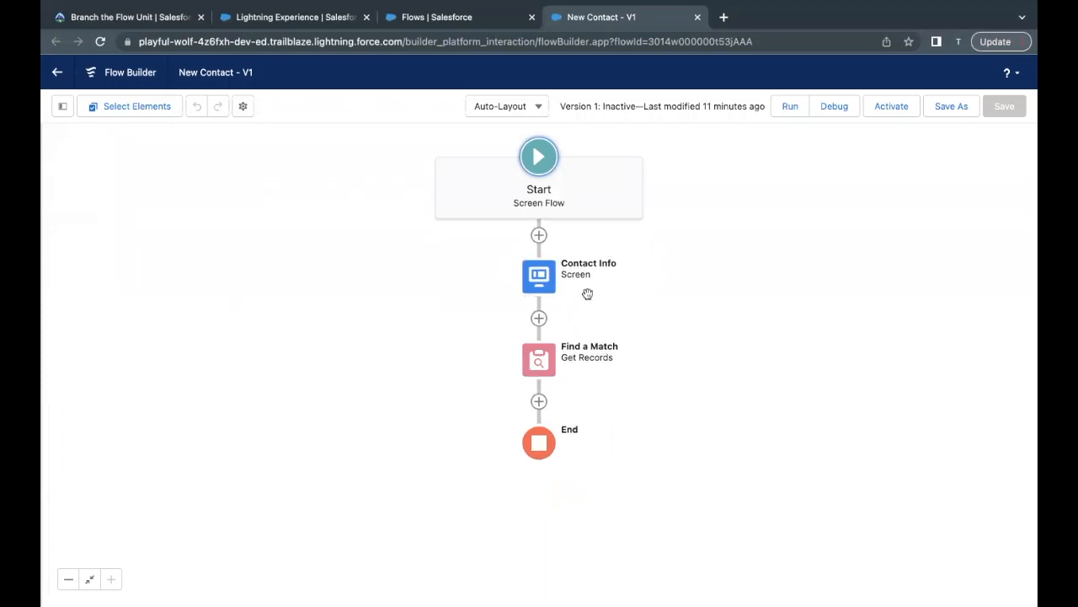
double_click(538, 275)
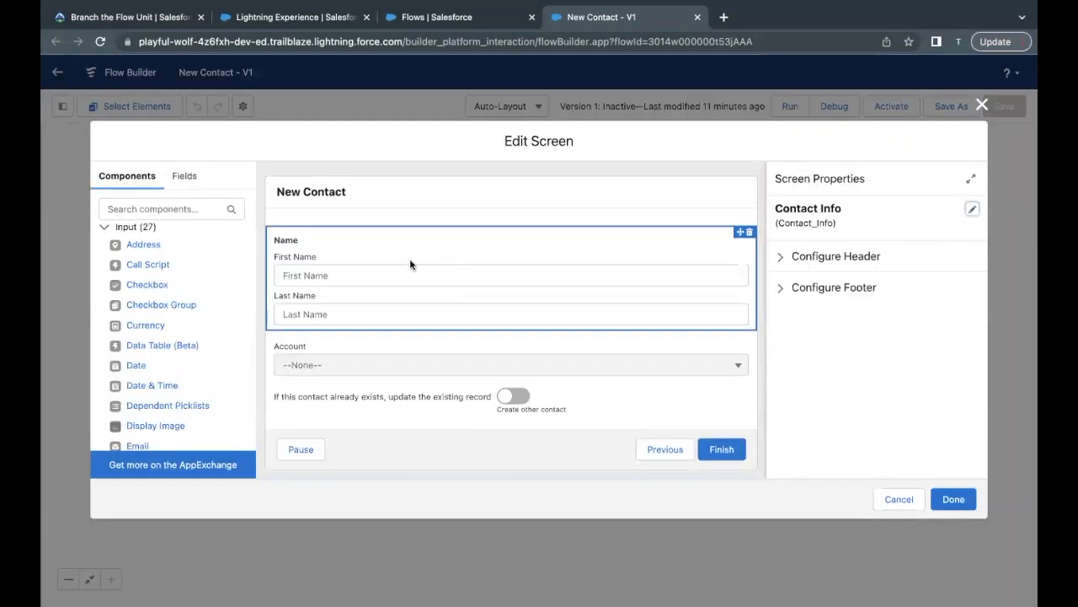
mouse_move(319, 275)
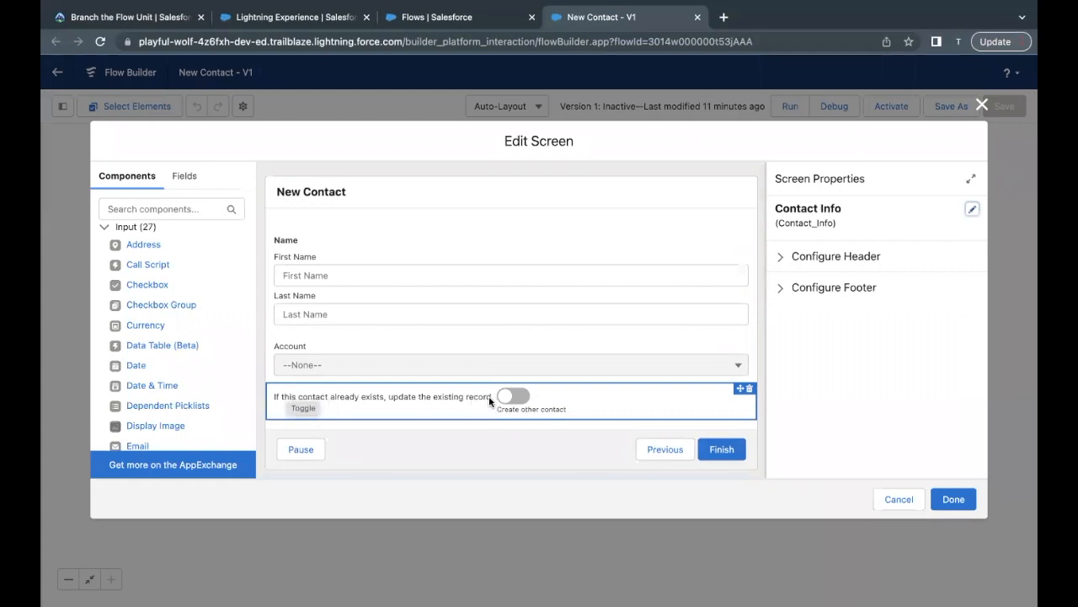
mouse_move(552, 410)
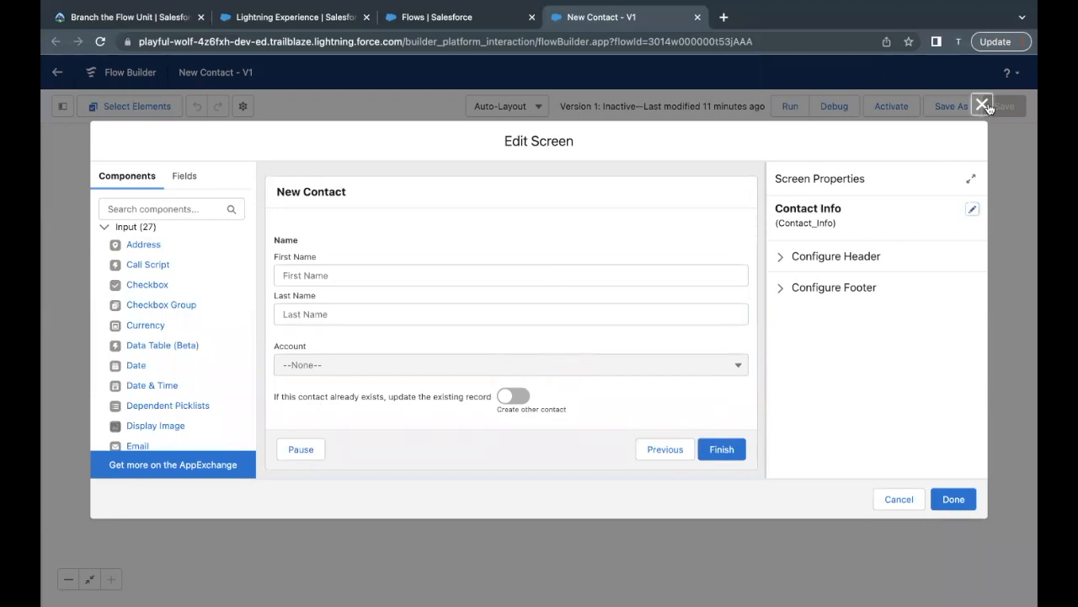
click(981, 104)
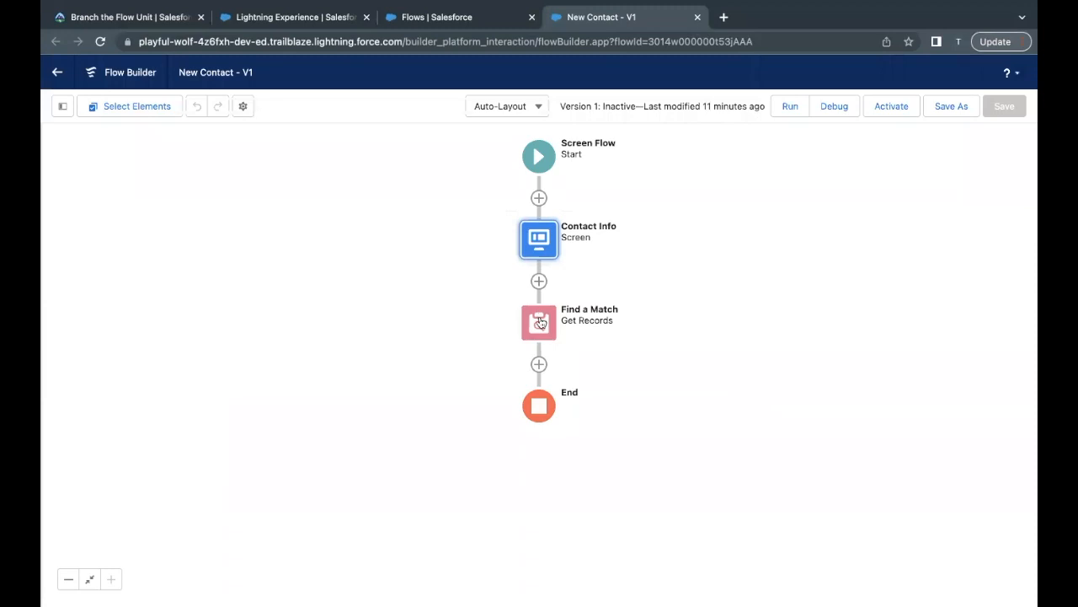
double_click(538, 322)
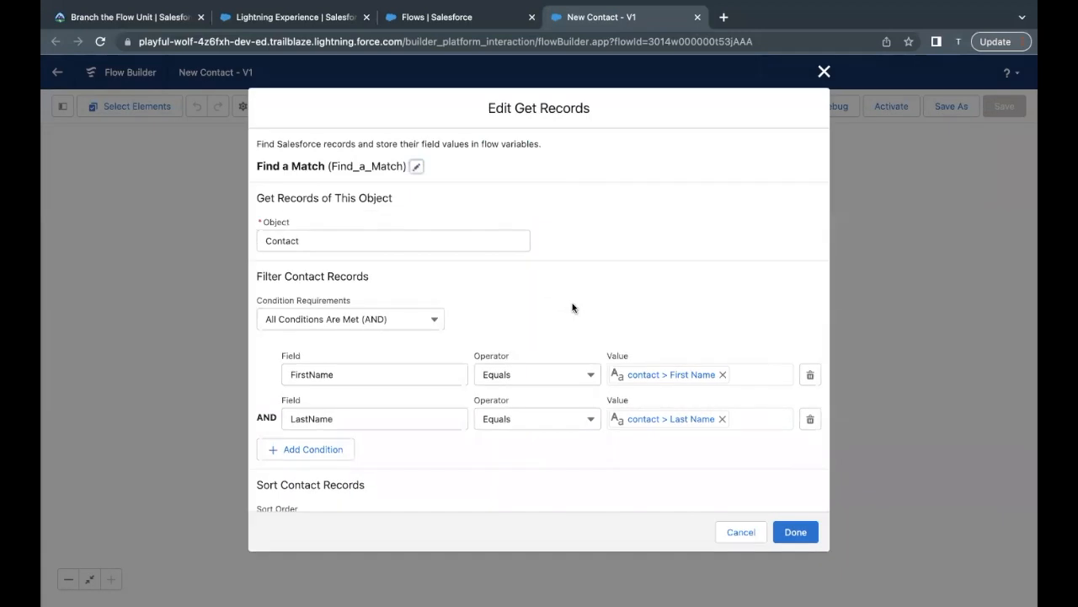
mouse_move(519, 320)
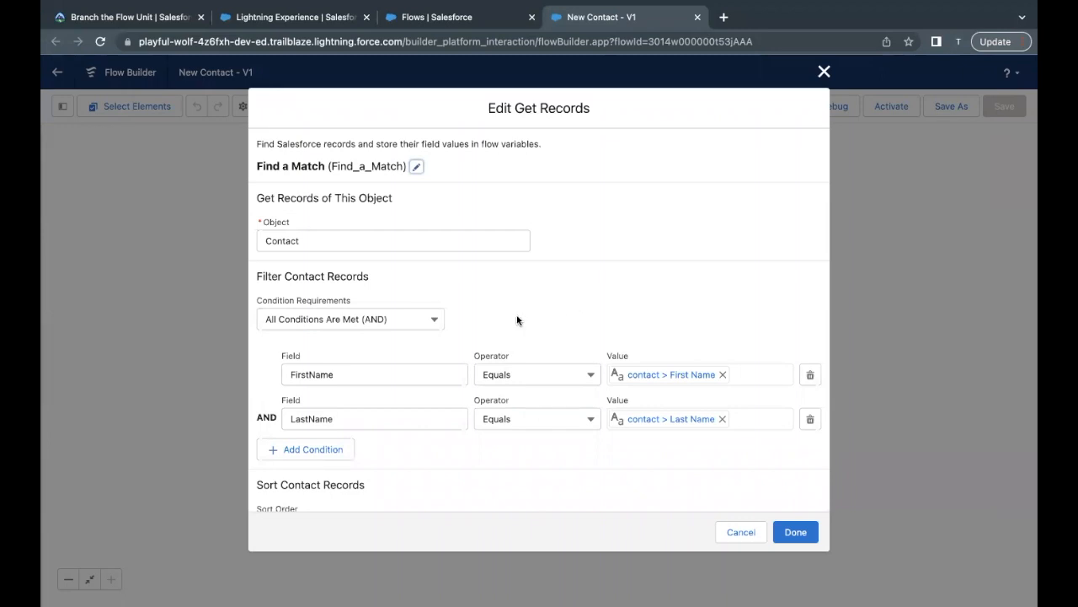
mouse_move(653, 439)
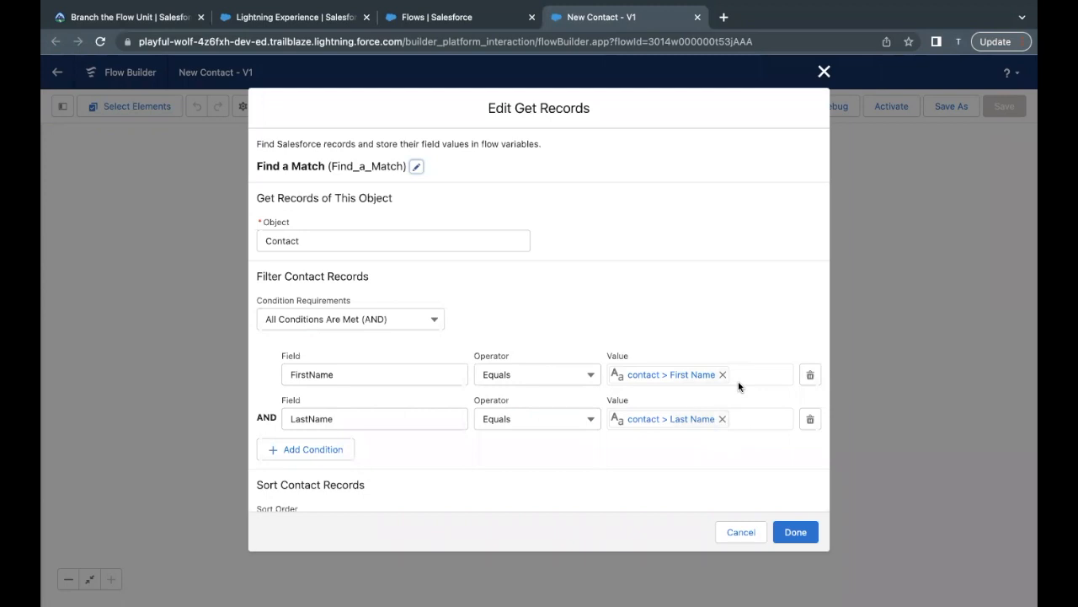
mouse_move(758, 462)
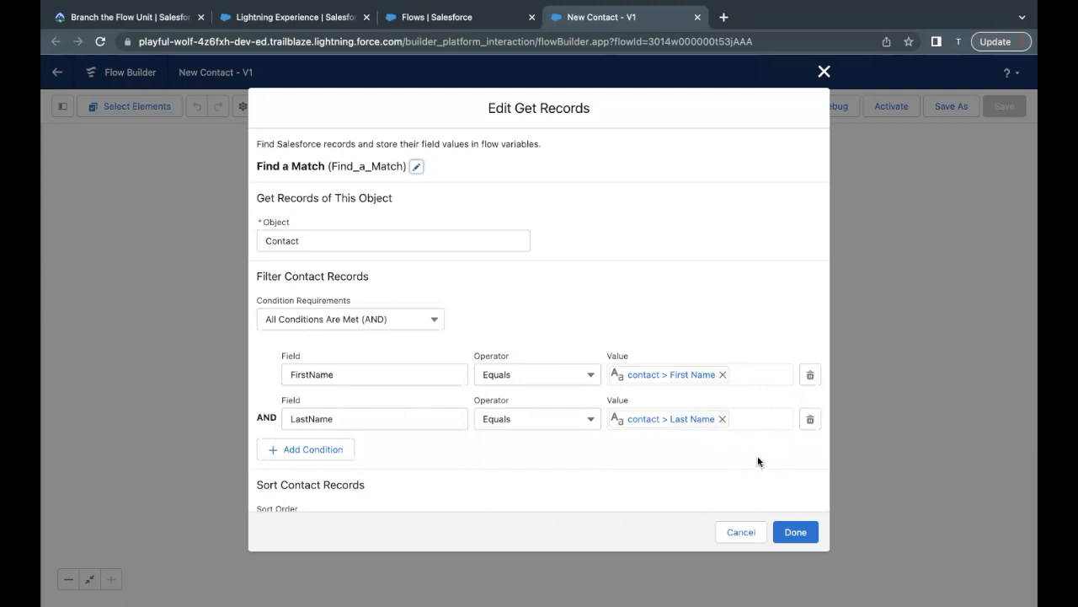
mouse_move(607, 325)
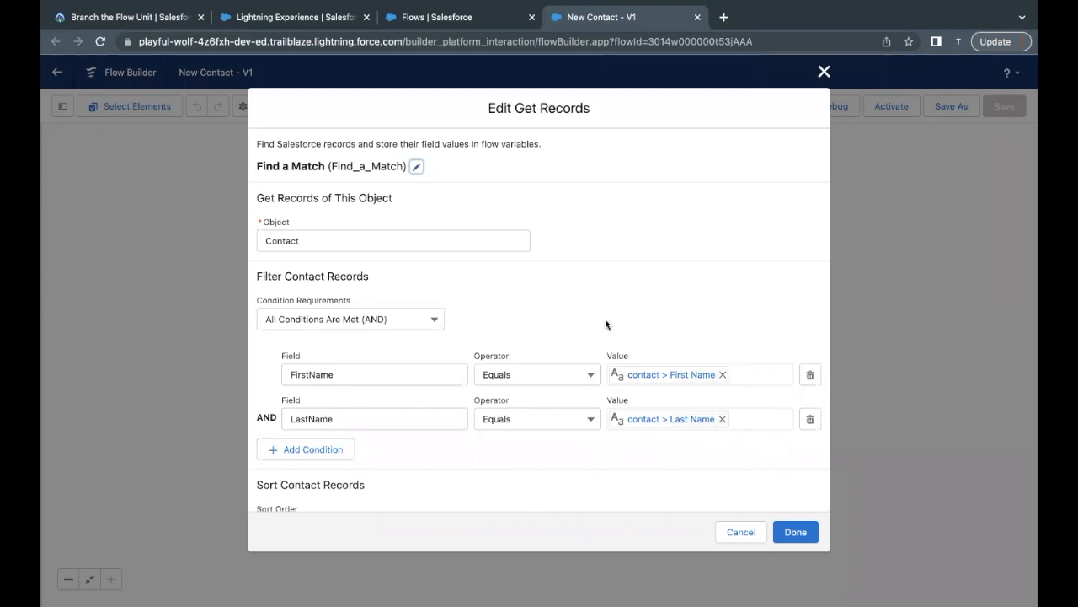
mouse_move(417, 350)
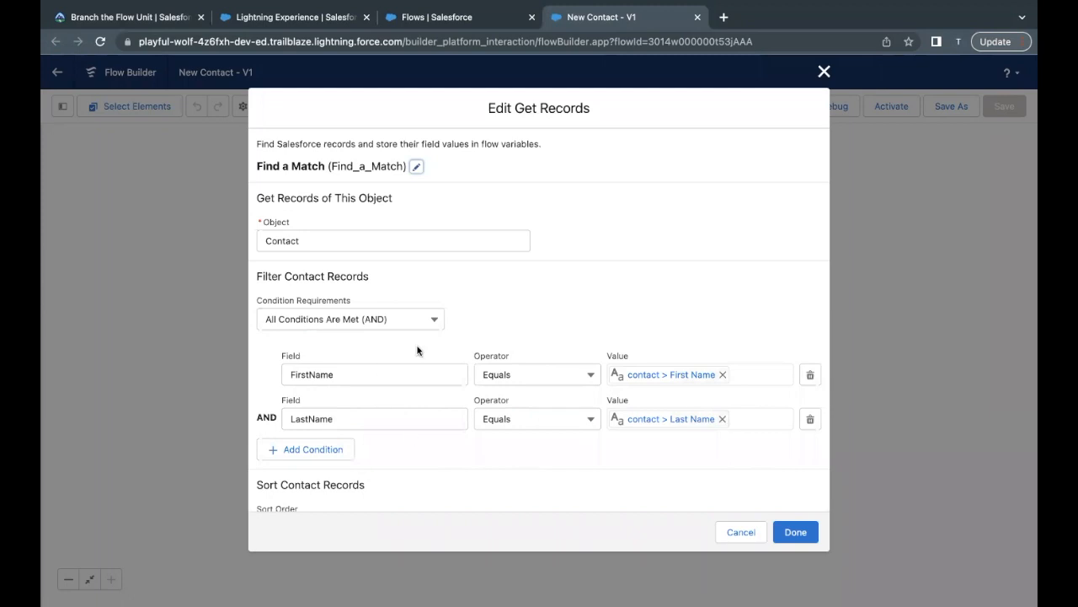
mouse_move(406, 360)
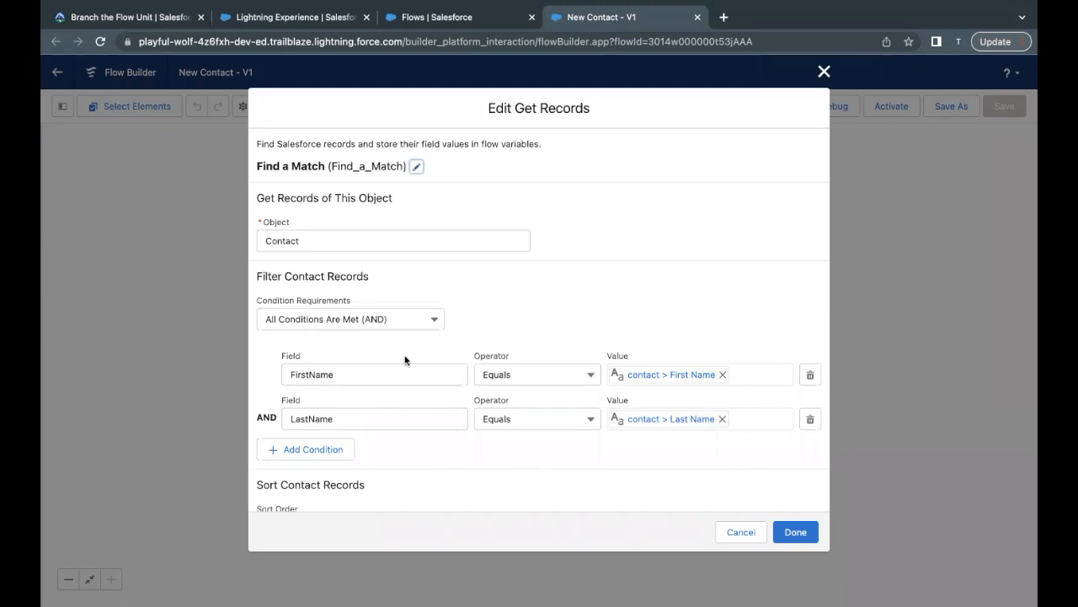
mouse_move(659, 430)
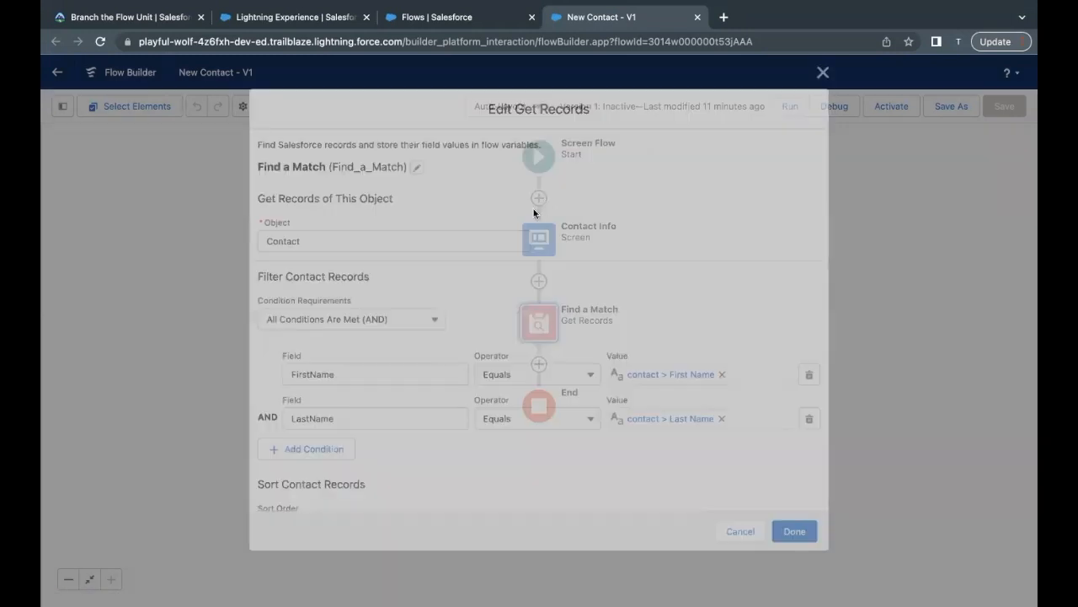
click(793, 531)
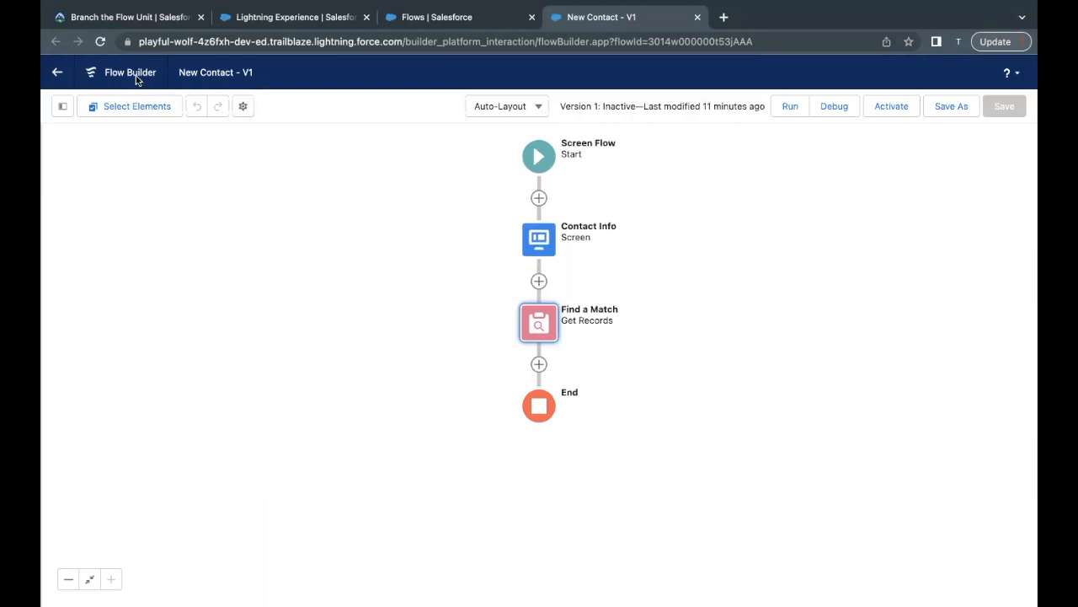
Recheck the Trailhead decision values, including the 'Update or Create?' label and API name
click(126, 16)
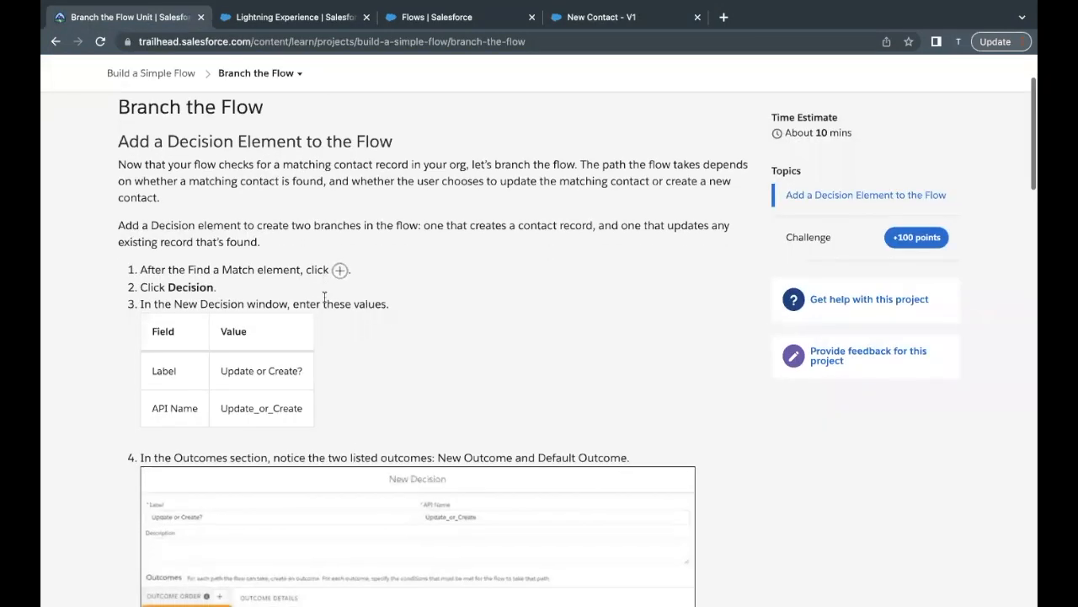
scroll(down, 3)
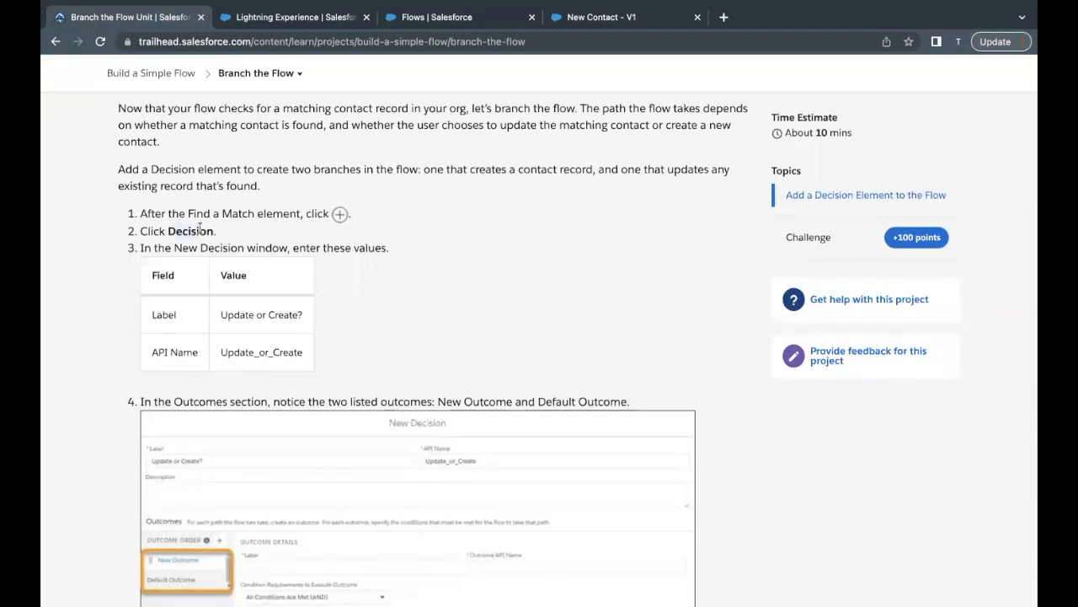
double_click(260, 315)
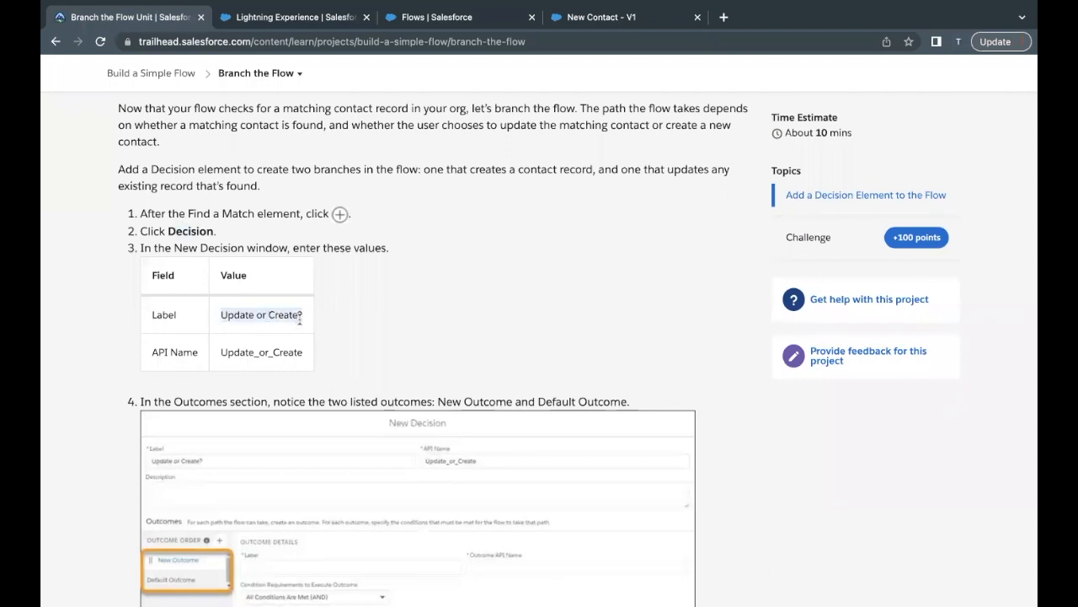
click(607, 17)
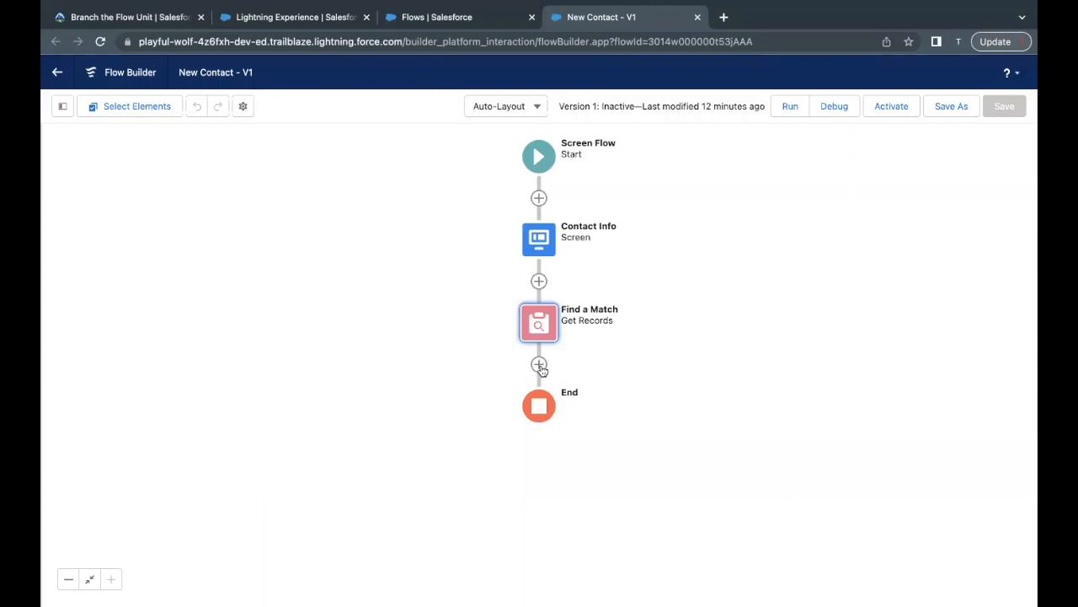
Add a Decision after Find a Match labelled 'Update or Create?' (API name Update_or_Create)
click(538, 364)
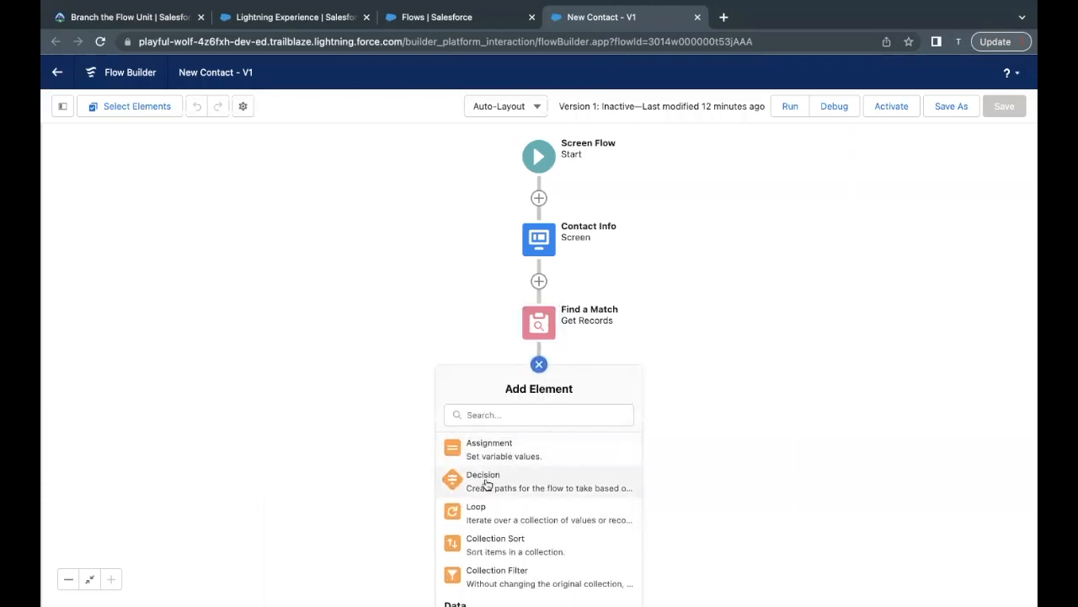
click(484, 481)
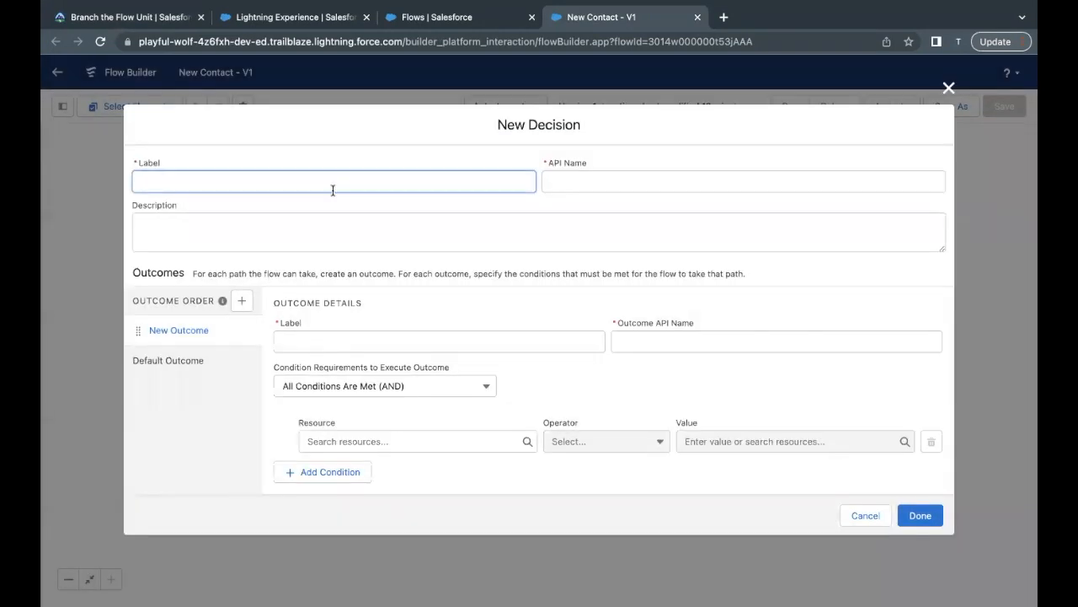
text(Update or Create?)
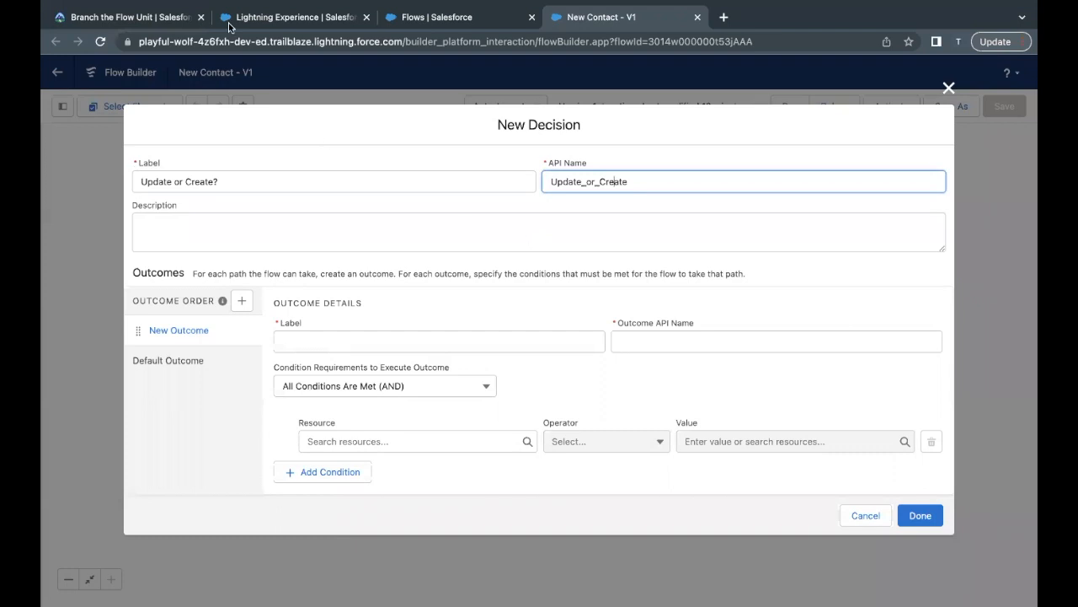
click(127, 17)
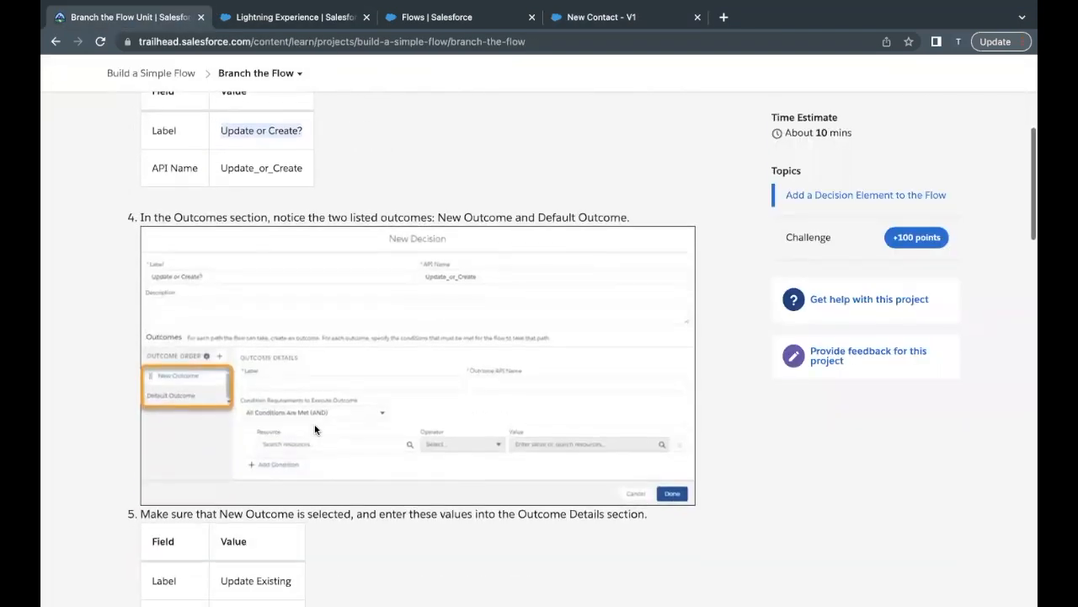
Review the tutorial's Update Existing outcome values (Update Existing, Update_Existing) and its conditions
scroll(down, 3)
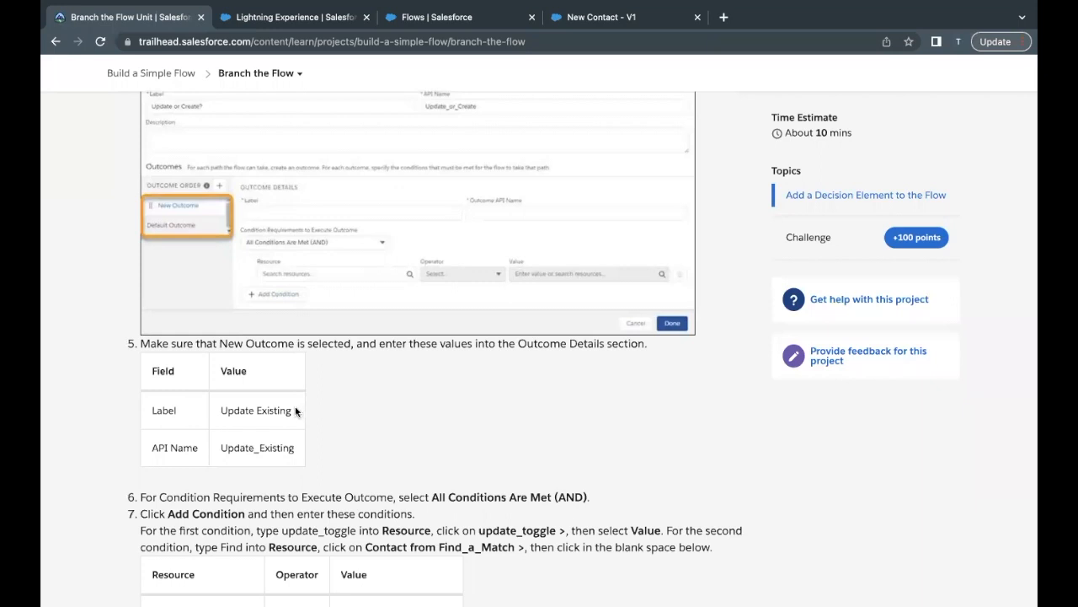
double_click(255, 411)
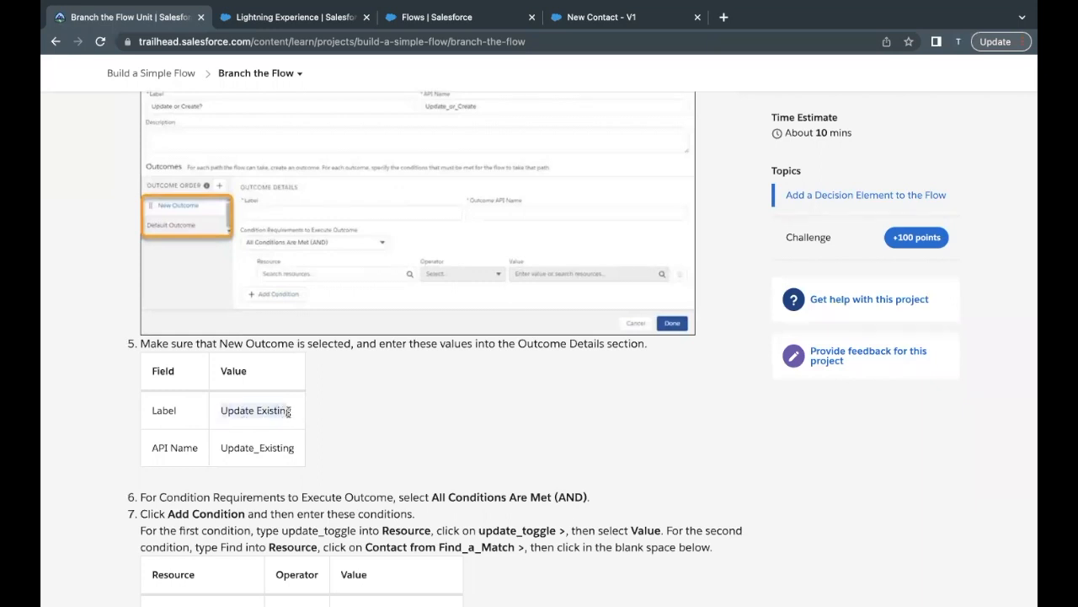
mouse_move(396, 416)
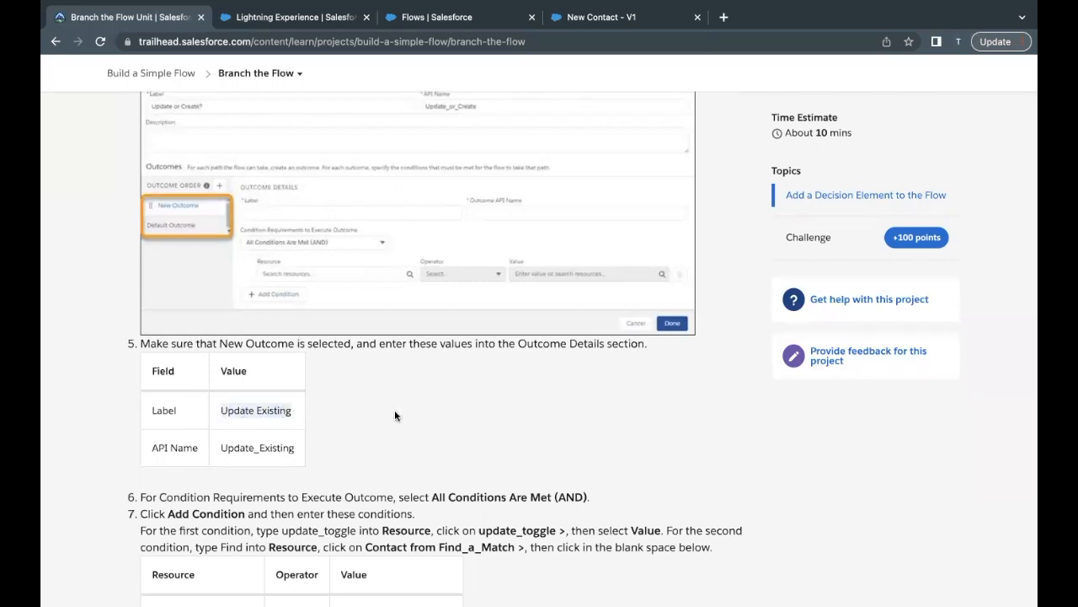
scroll(down, 3)
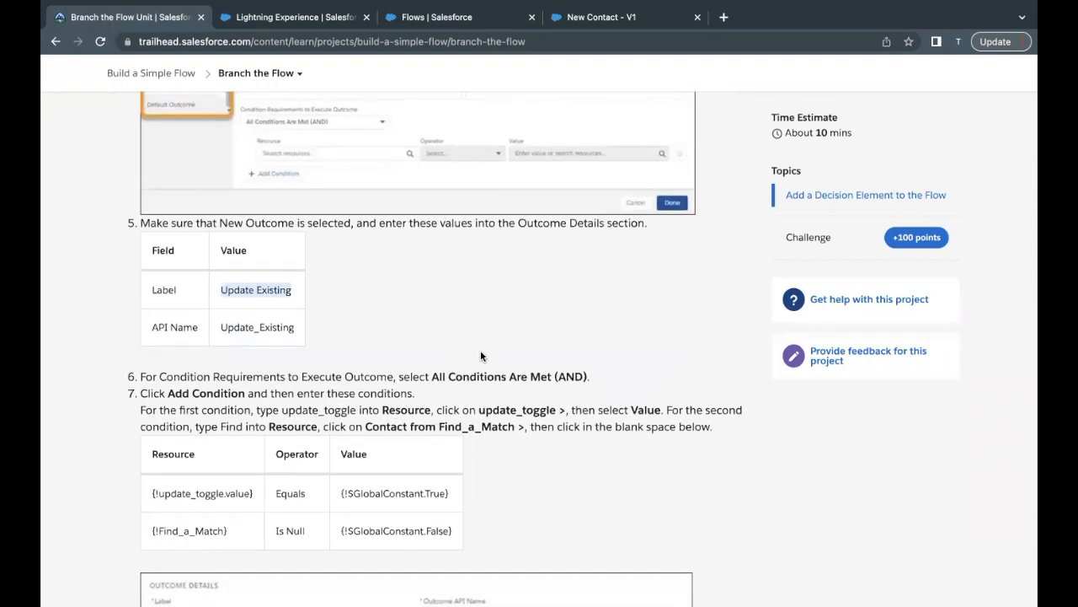
click(598, 17)
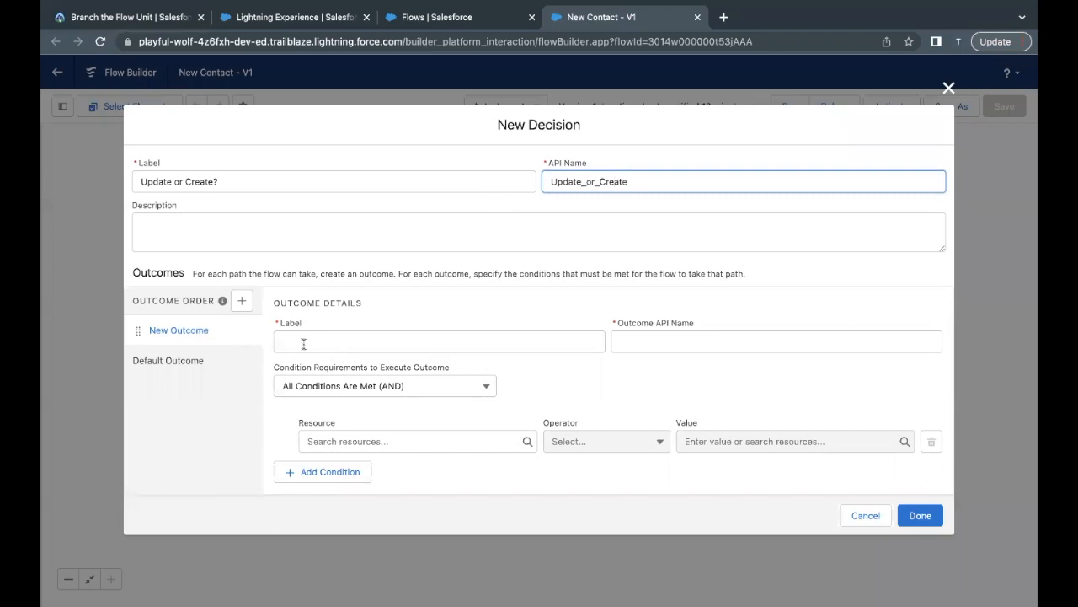
Label the decision's first outcome 'Update Existing' with API name Update_Existing
text(Update Existing)
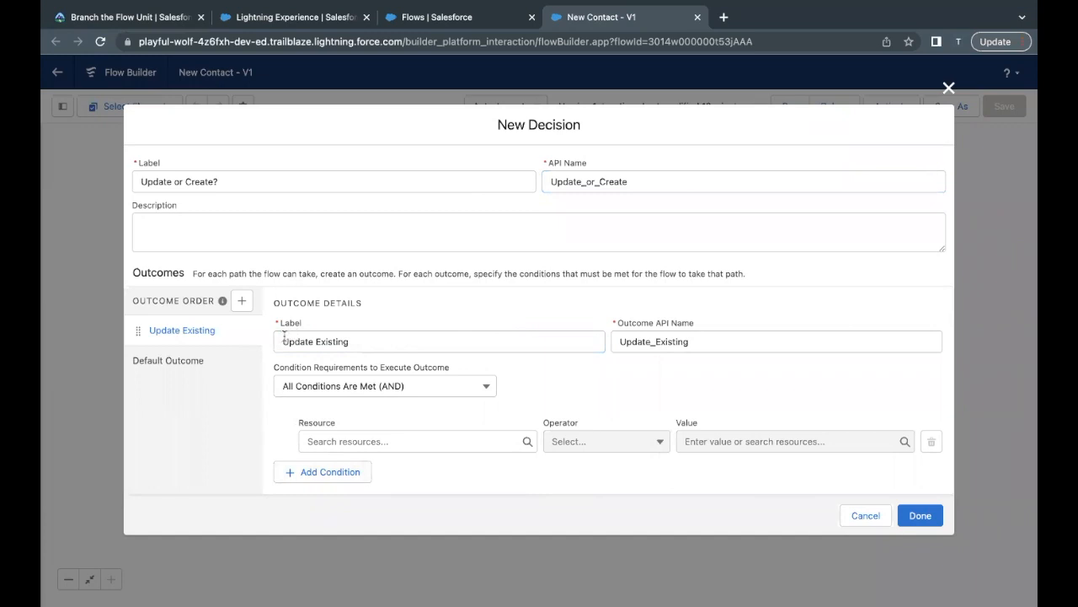
click(438, 341)
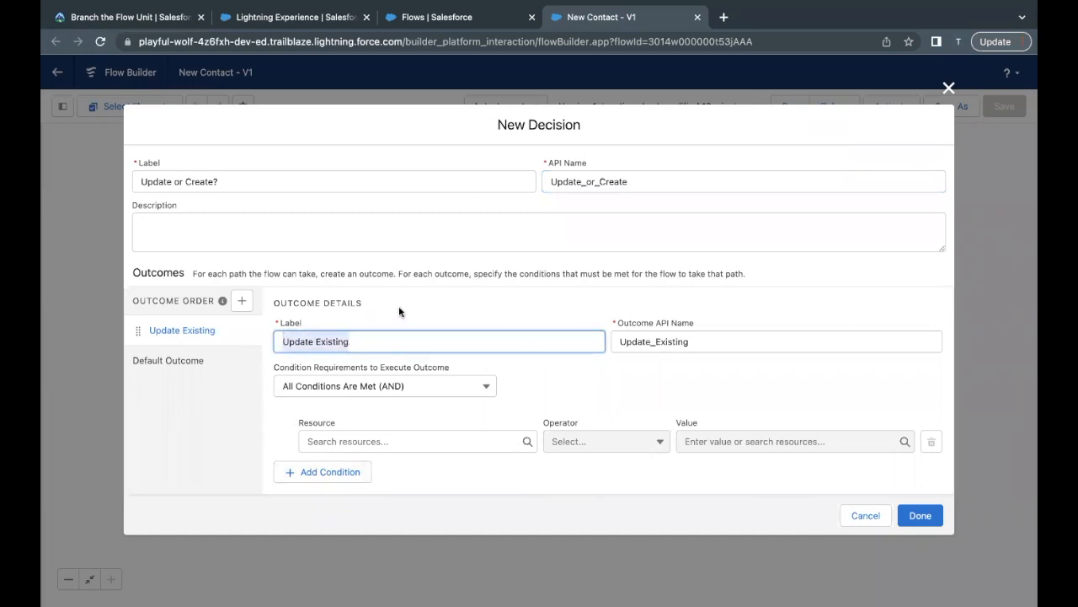
click(126, 17)
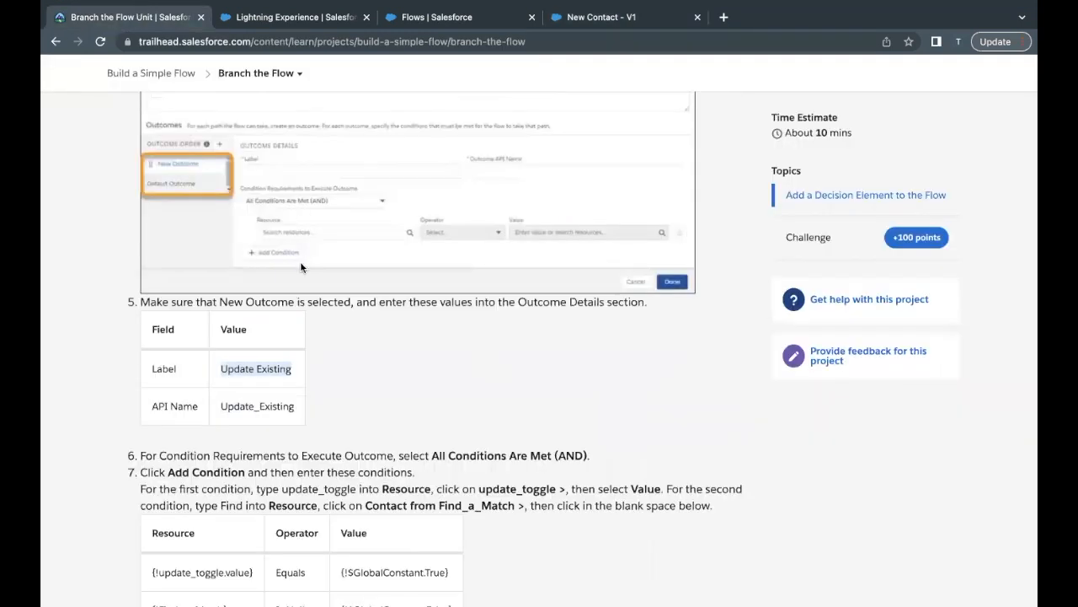
Scroll the Trailhead unit to the Update Existing conditions table in step 7
scroll(down, 3)
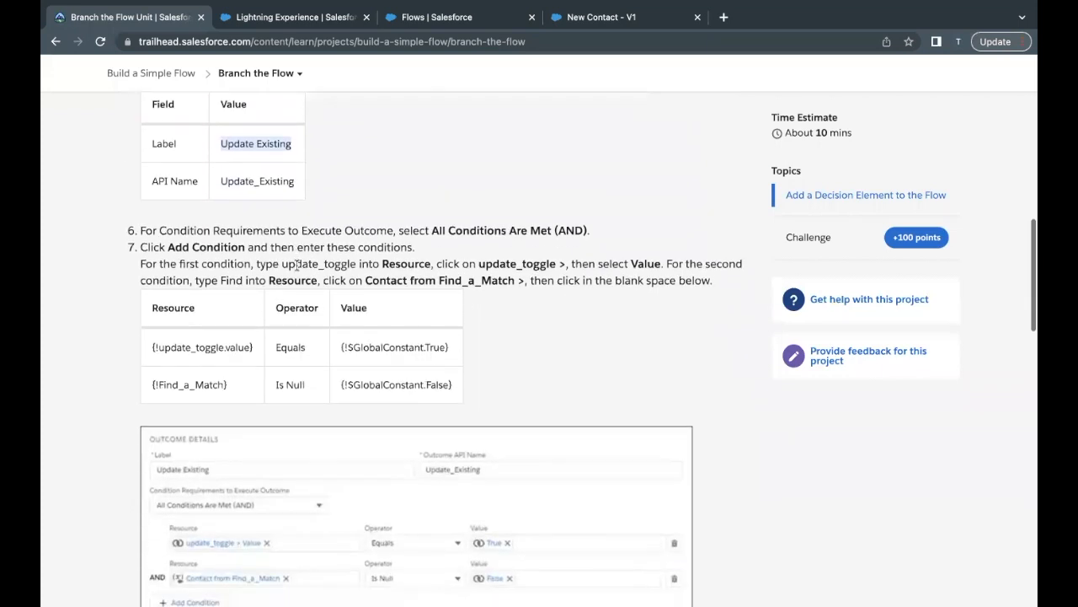
scroll(down, 3)
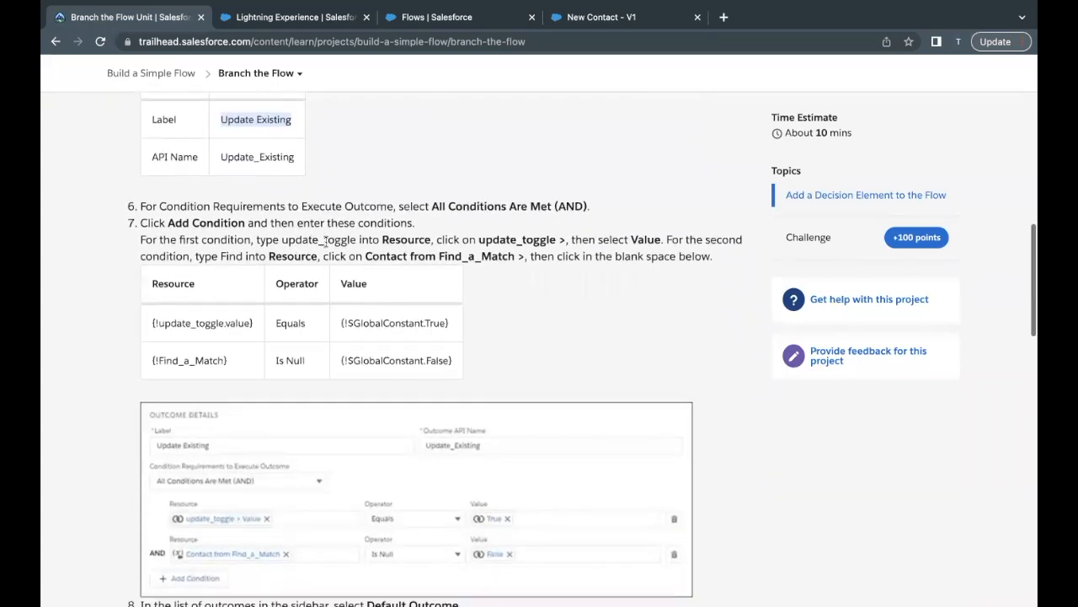
scroll(down, 3)
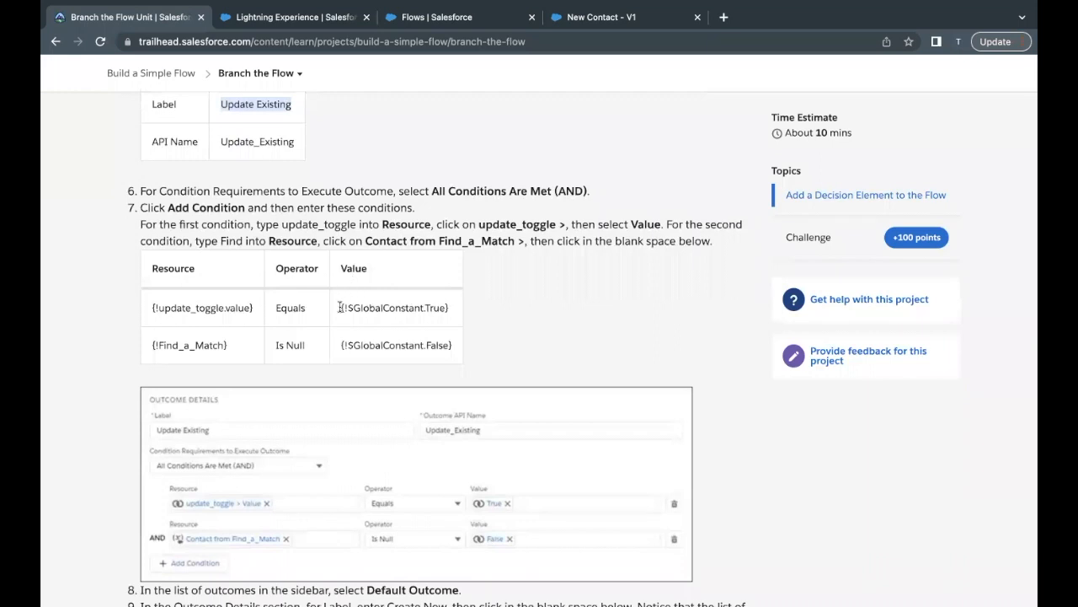
mouse_move(158, 307)
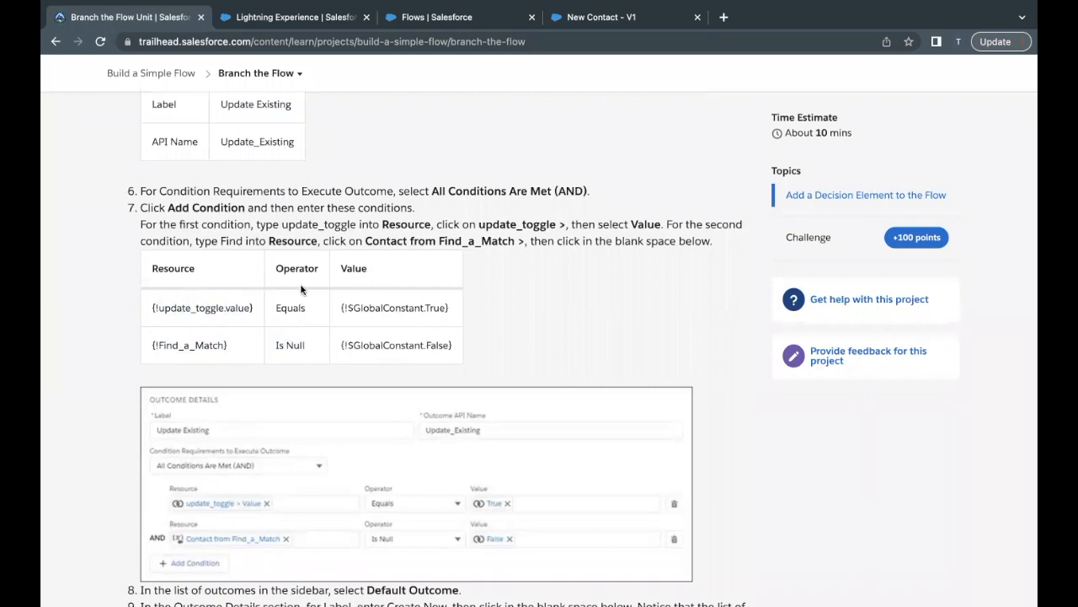
mouse_move(400, 324)
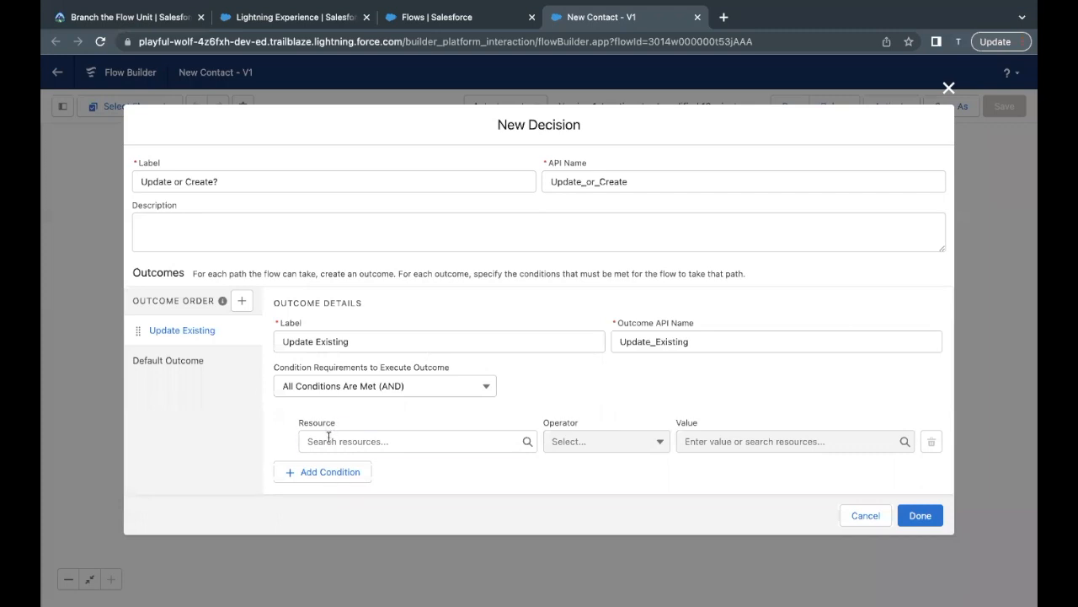
Set the first Update Existing condition to update_toggle Value Equals True, adding a second row
click(413, 441)
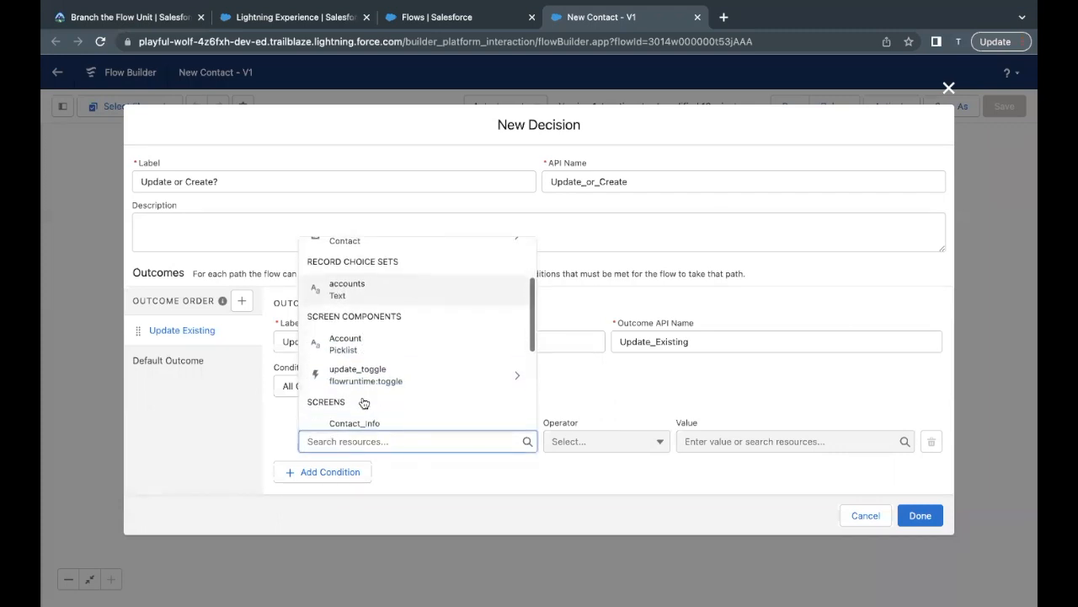
scroll(down, 3)
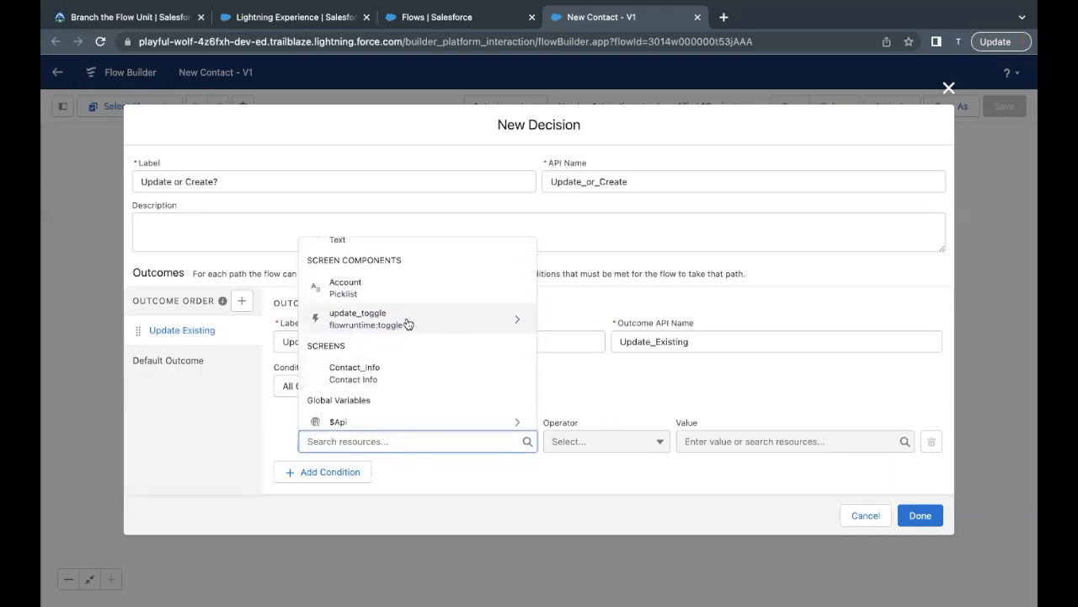
mouse_move(375, 319)
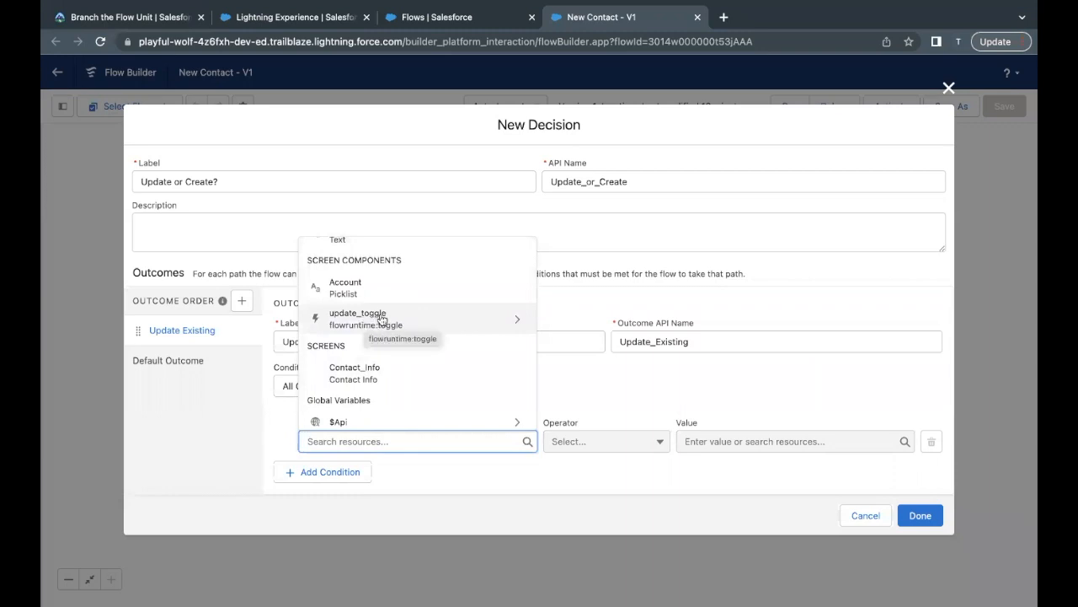
mouse_move(357, 319)
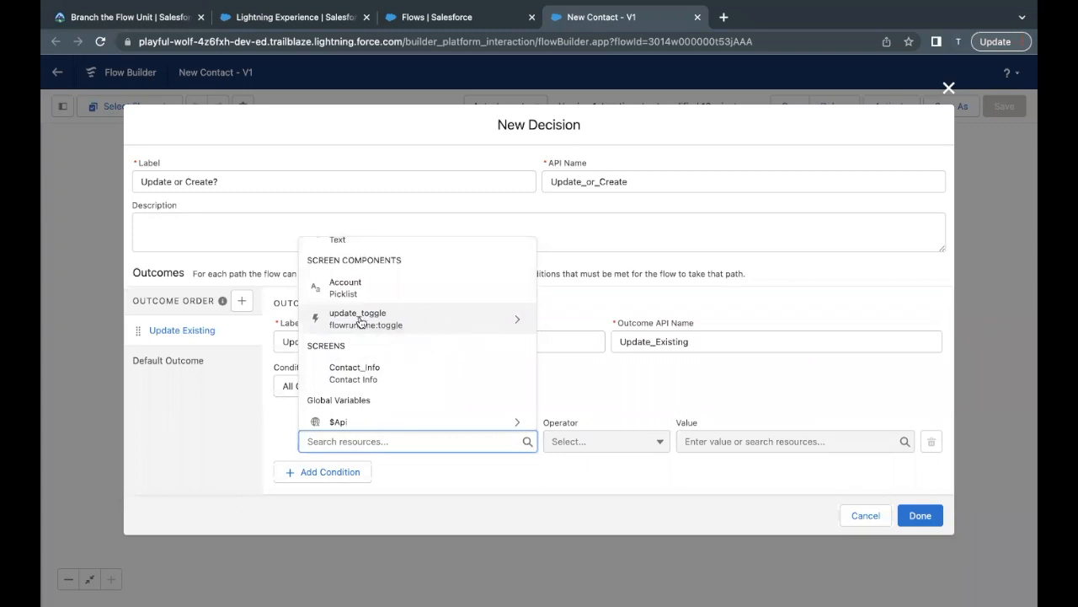
click(357, 319)
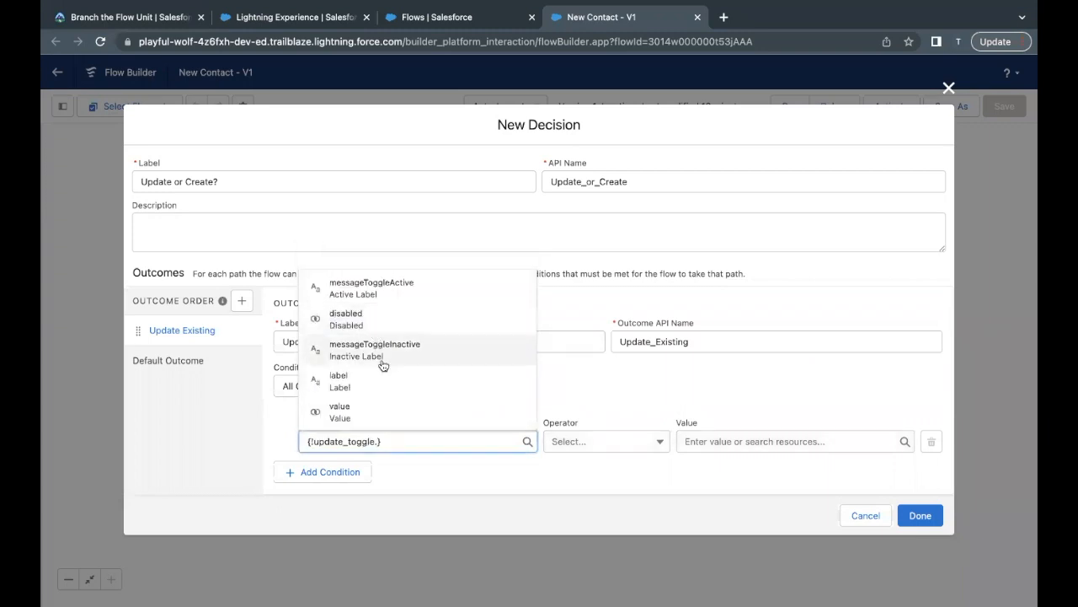
mouse_move(350, 415)
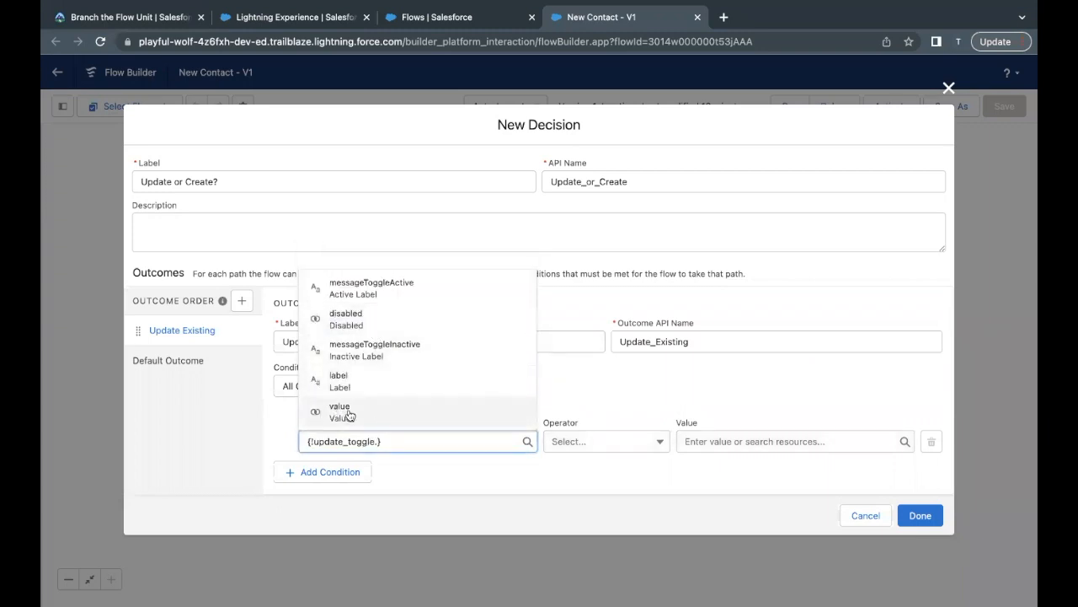
click(340, 411)
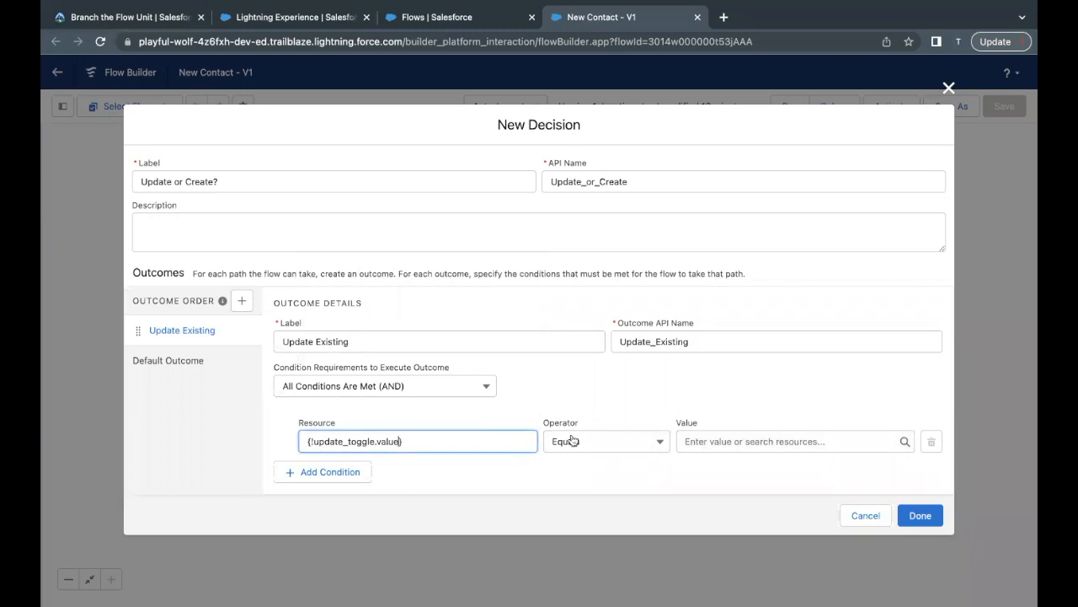
click(792, 441)
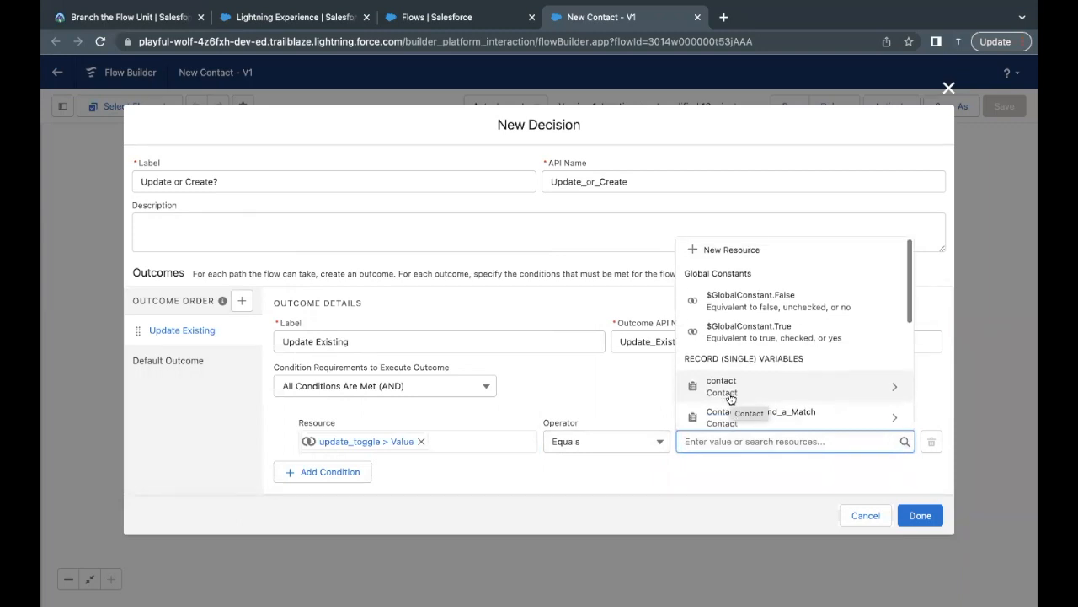
click(747, 326)
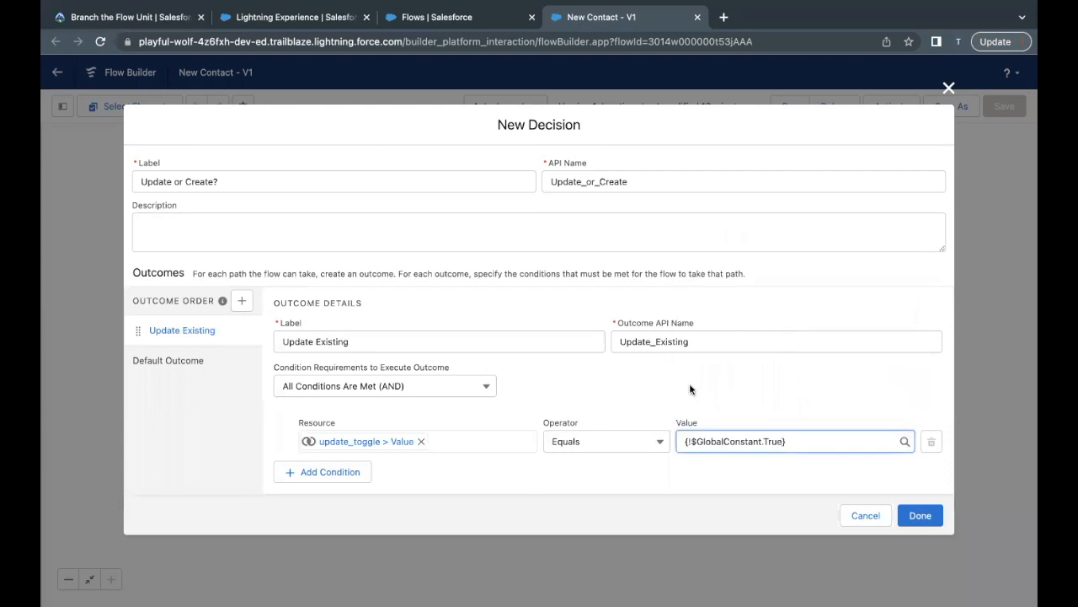
click(322, 471)
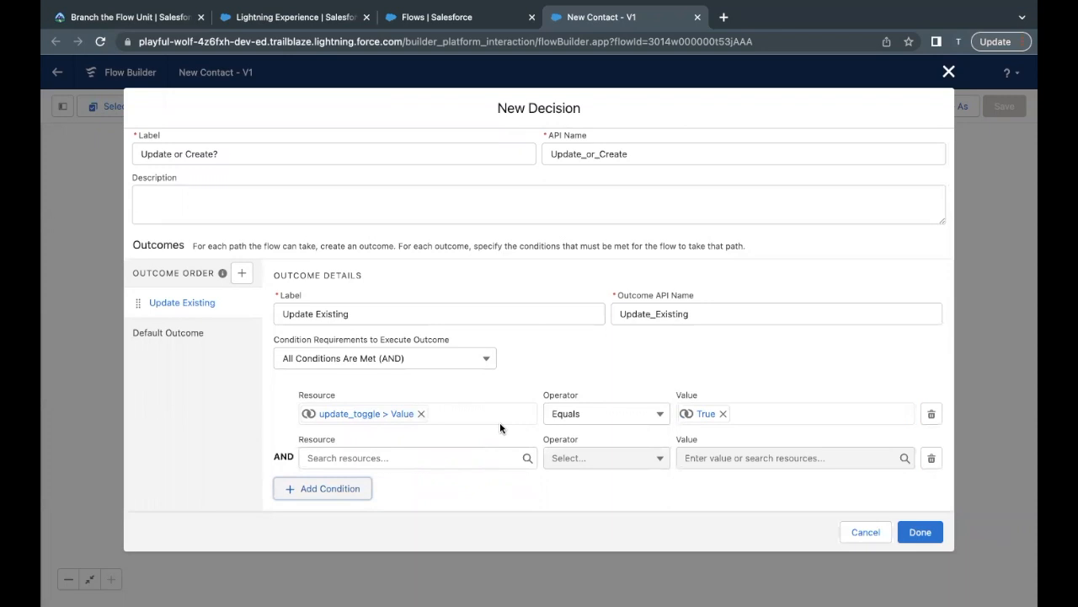
Set the second condition to Contact from Find_a_Match Is Null, value $GlobalConstant.False
click(412, 458)
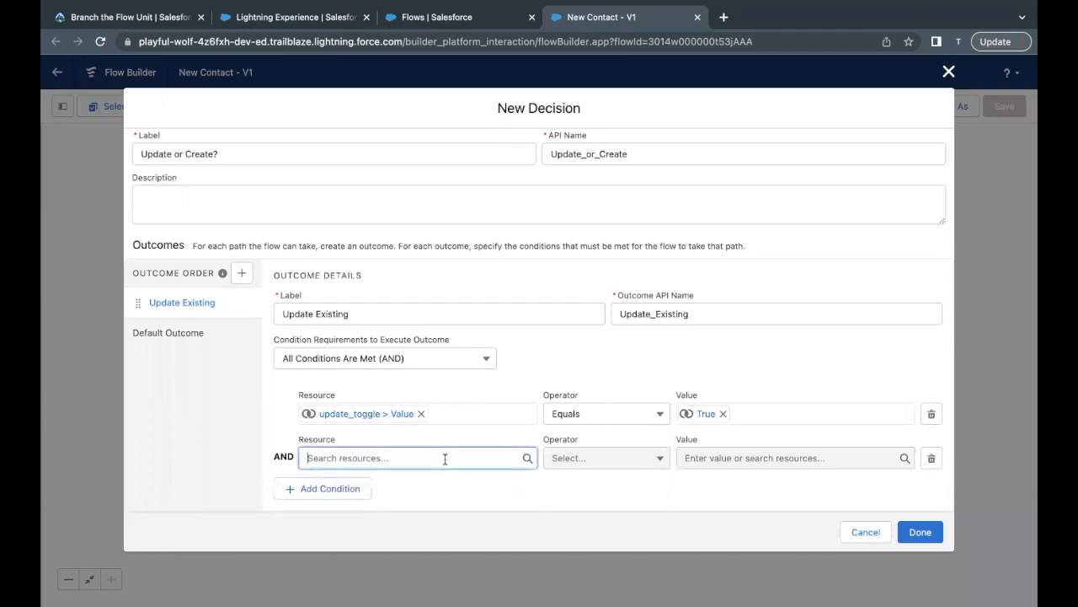
click(412, 458)
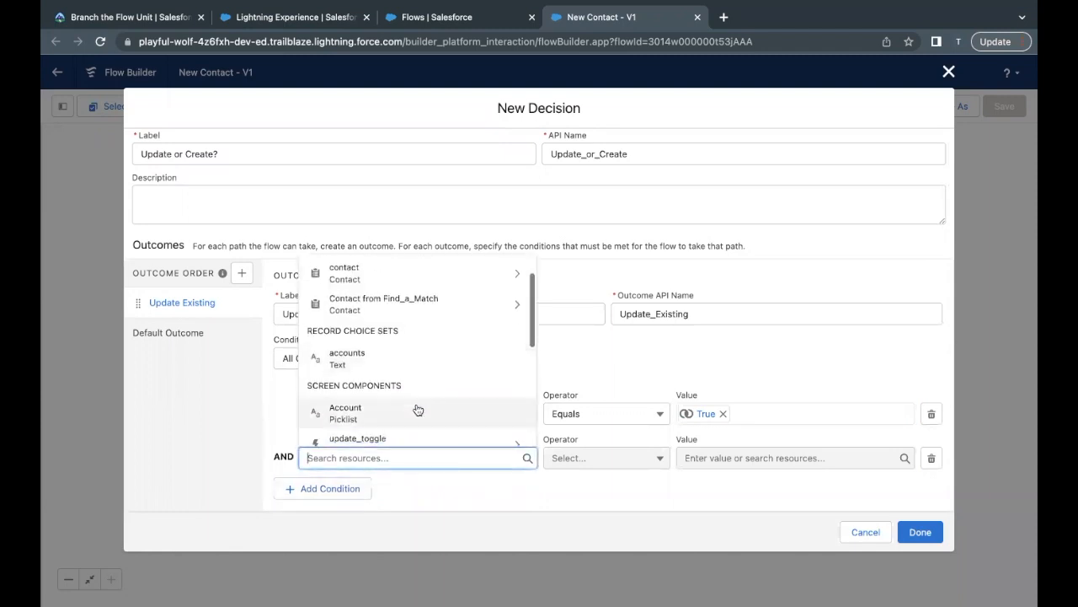
click(383, 303)
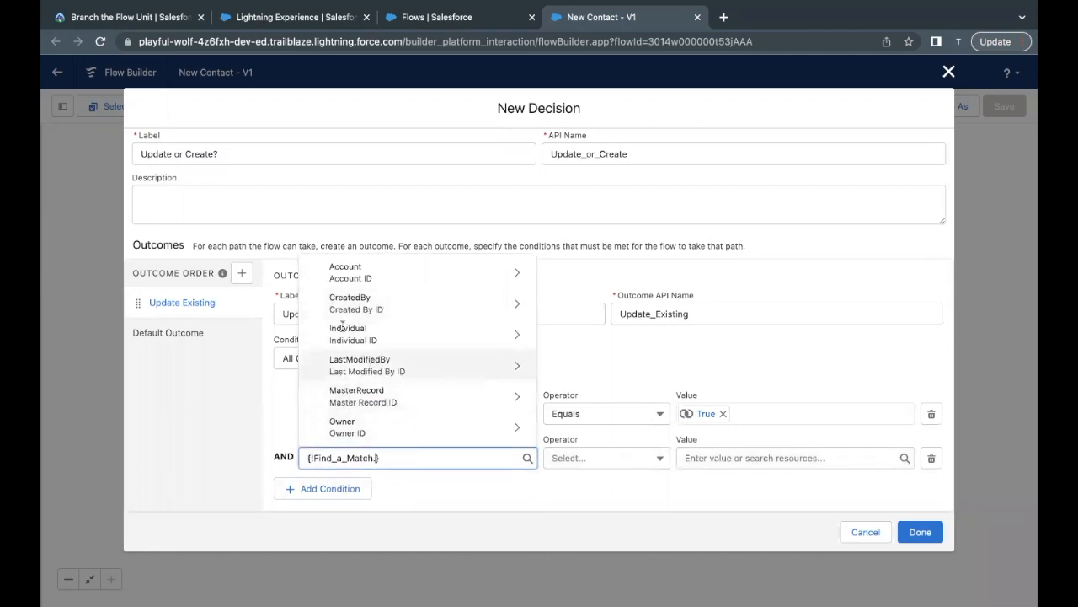
click(126, 17)
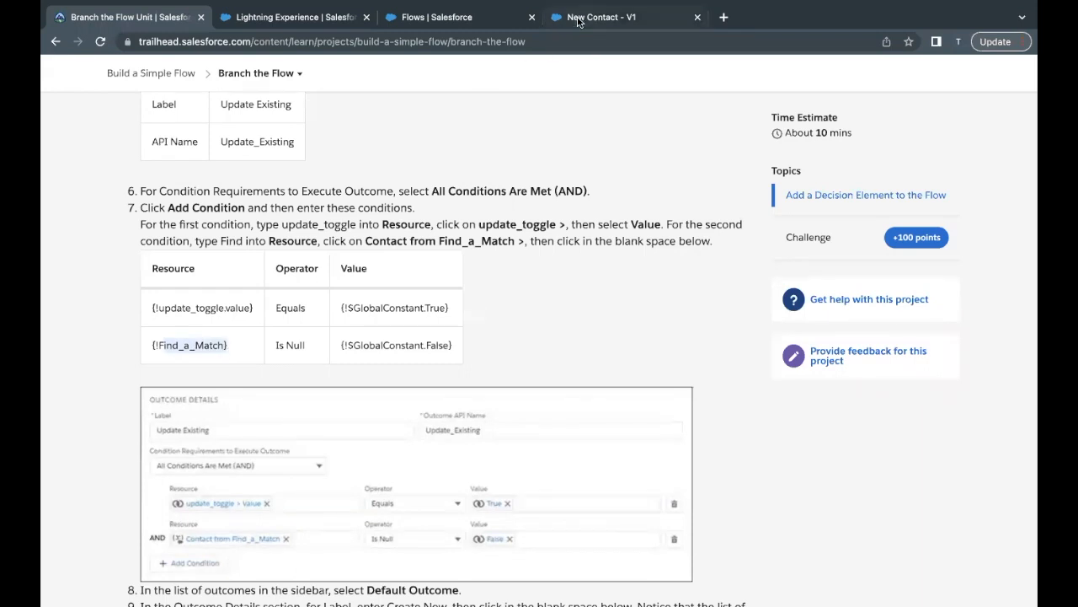
click(601, 17)
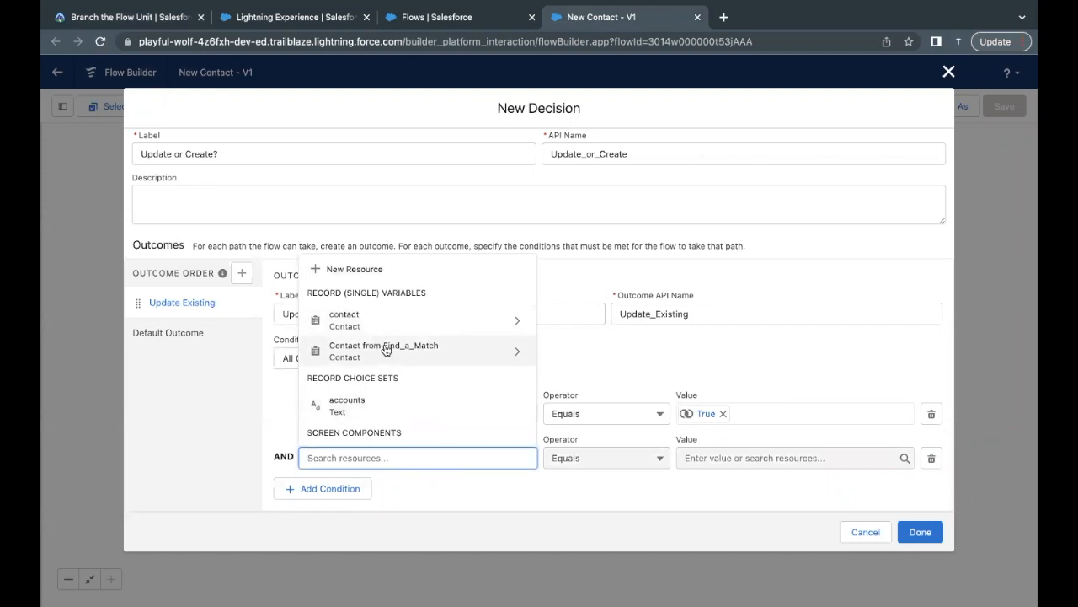
click(383, 351)
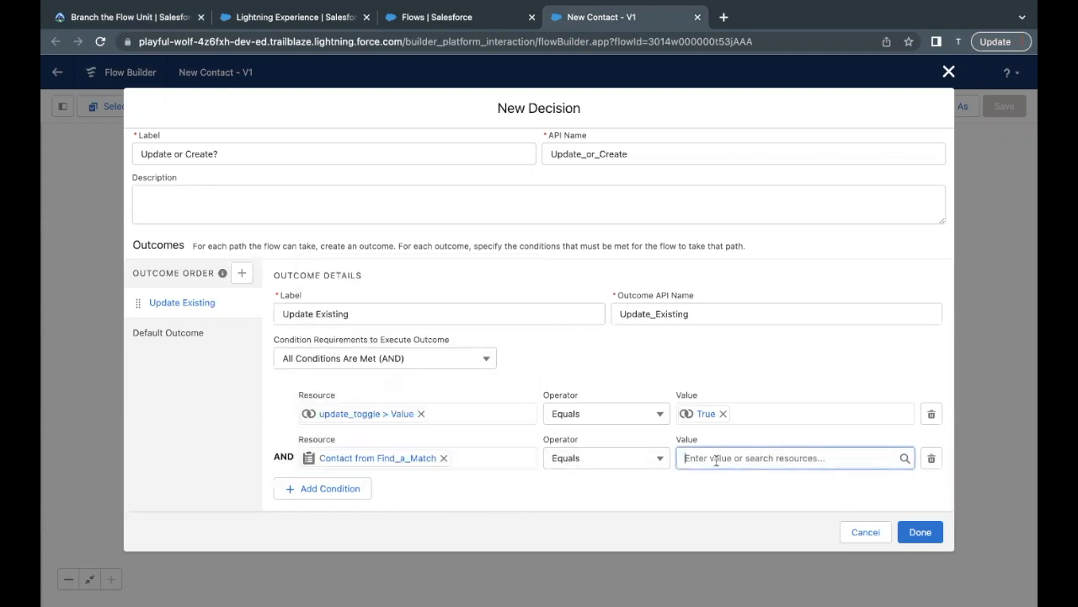
click(606, 458)
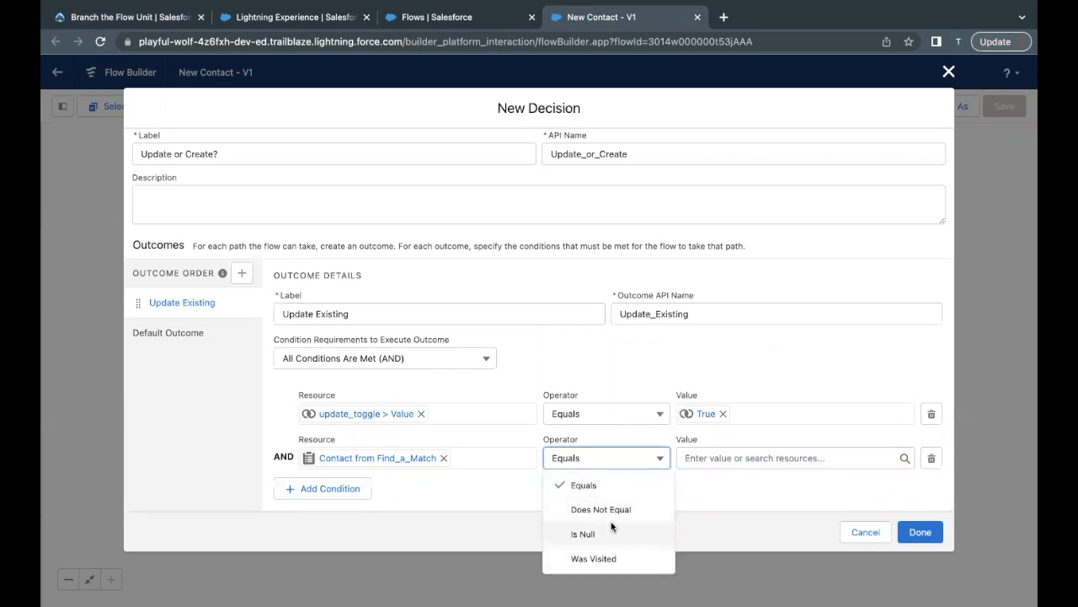
click(583, 533)
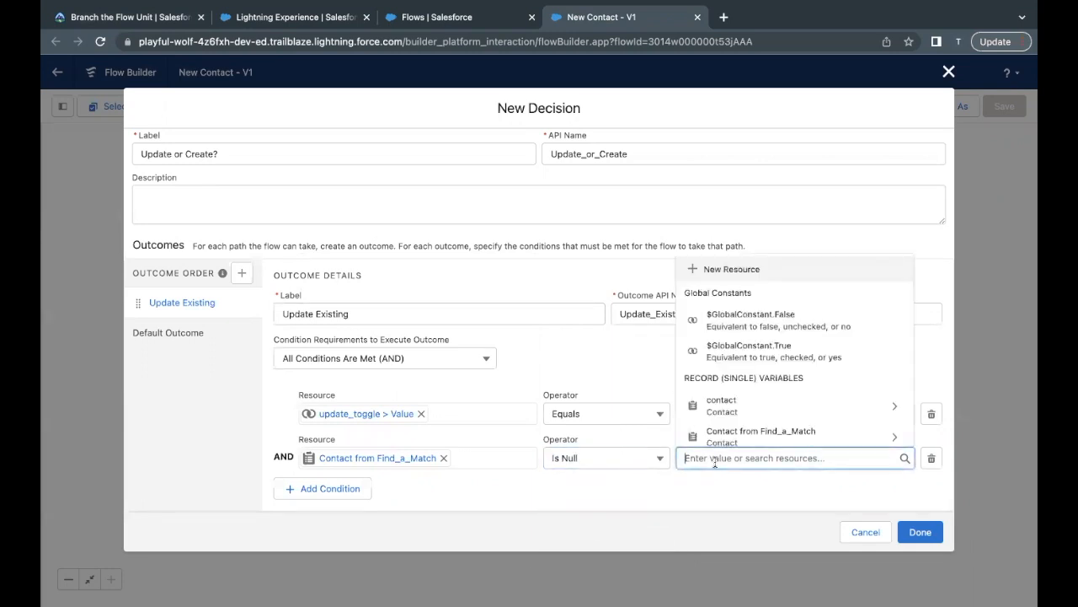
mouse_move(748, 421)
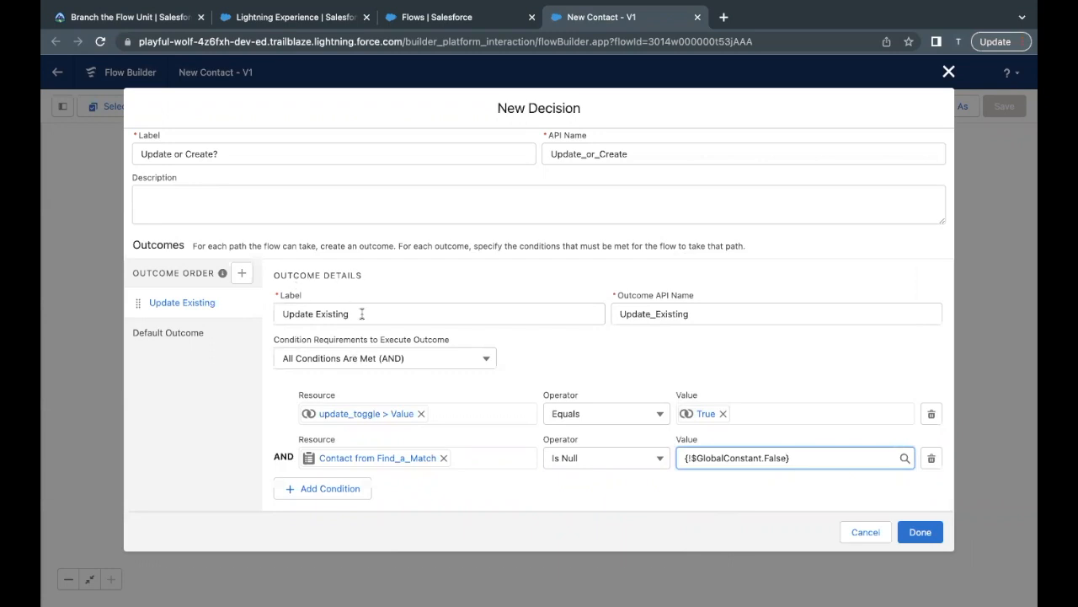
mouse_move(609, 412)
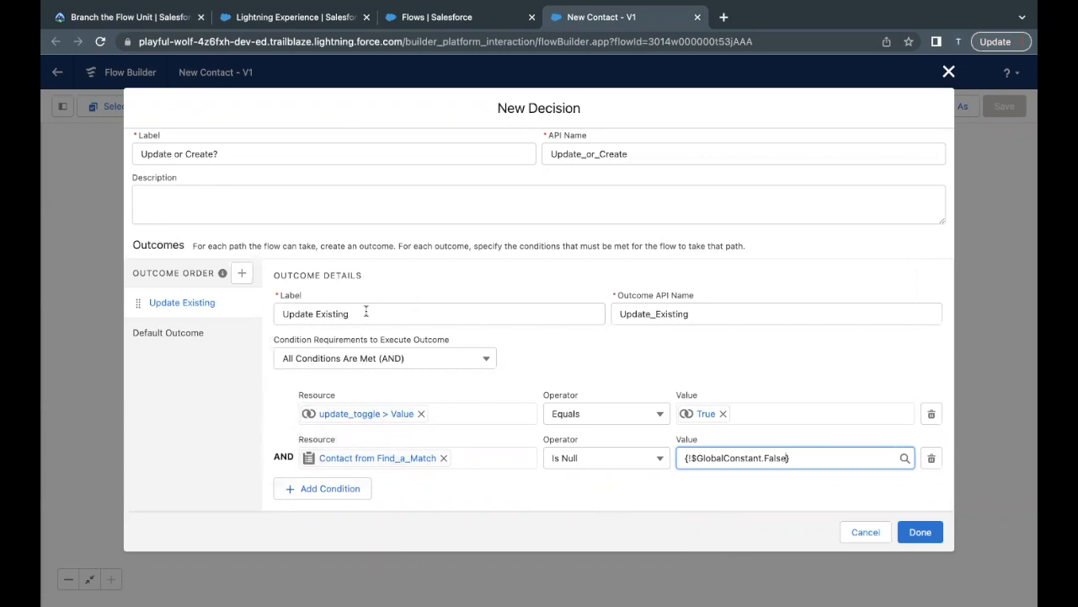
click(168, 332)
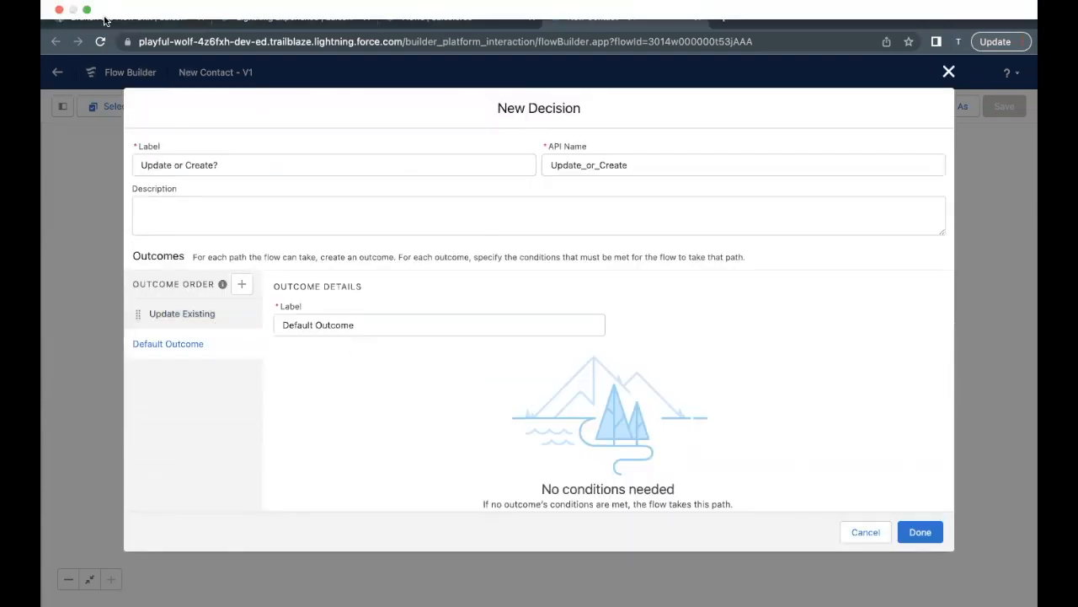
Check the tutorial, then review the Update Existing conditions and the Create New default outcome
click(127, 17)
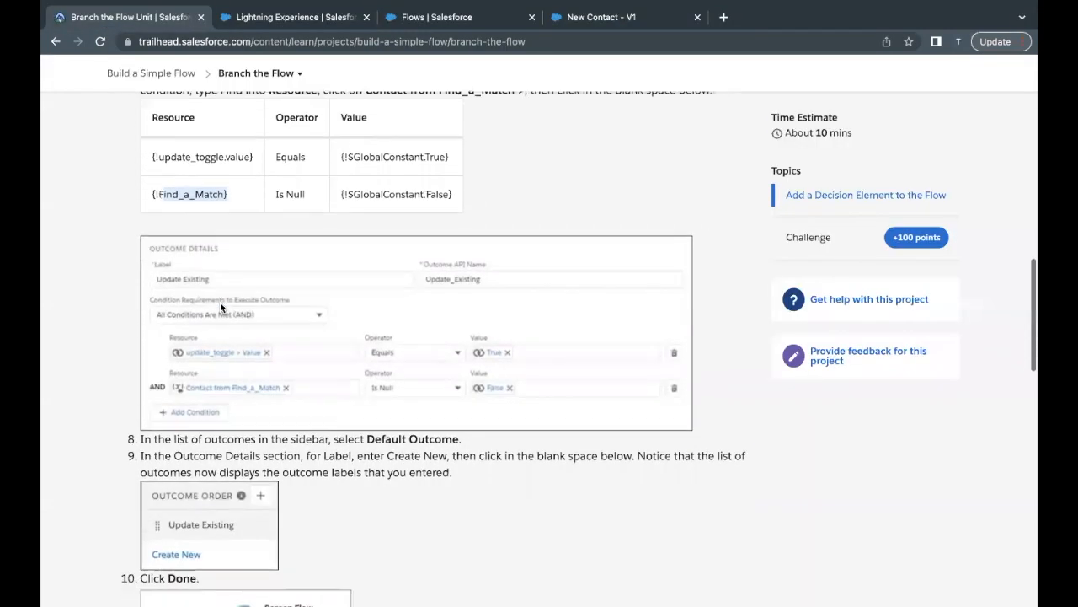
scroll(down, 3)
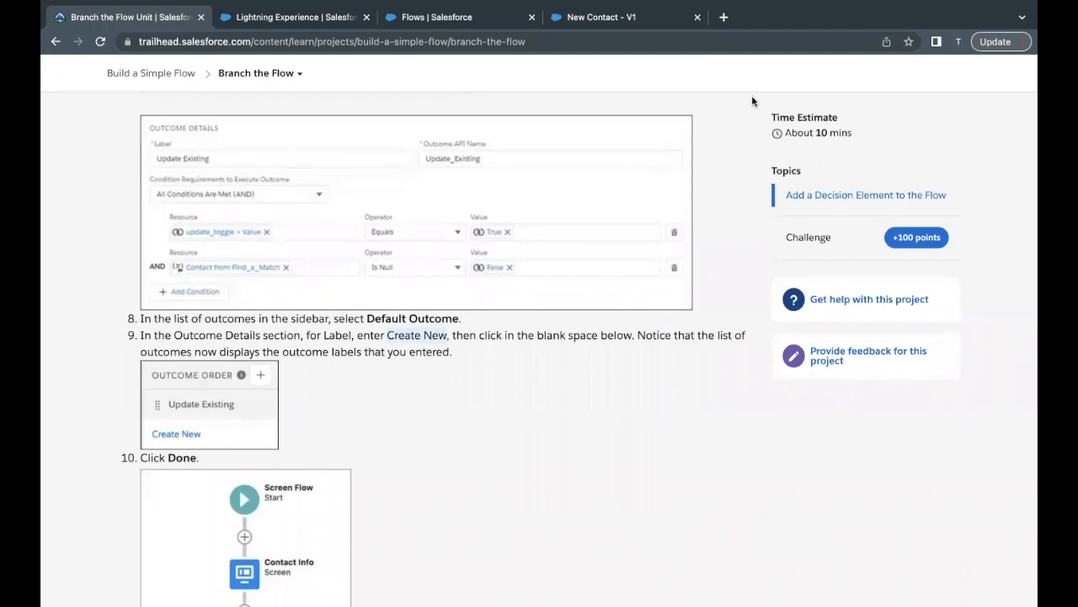
click(599, 17)
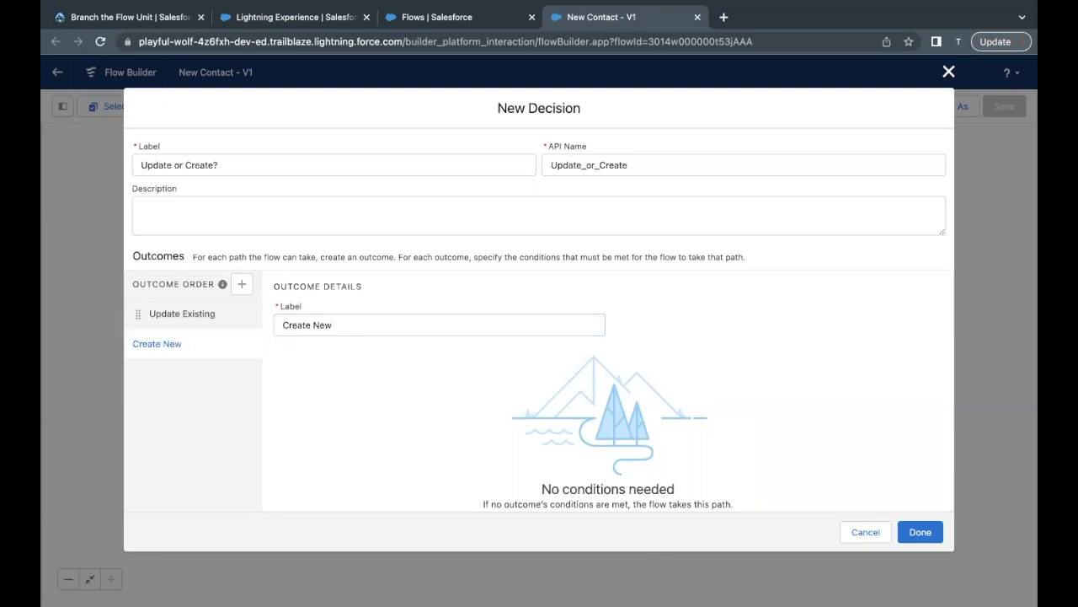
click(182, 313)
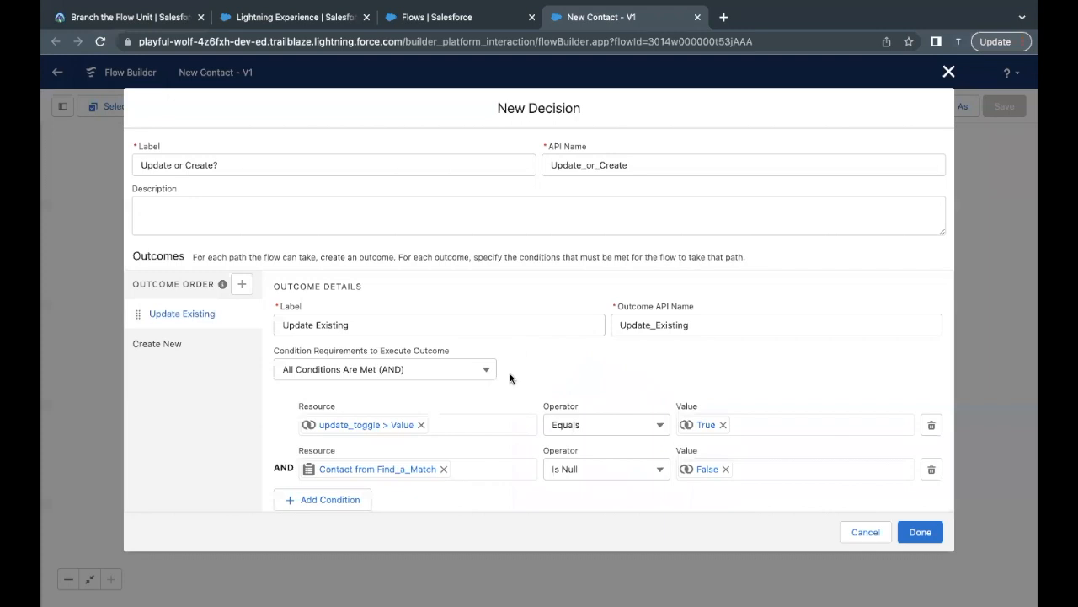
click(156, 343)
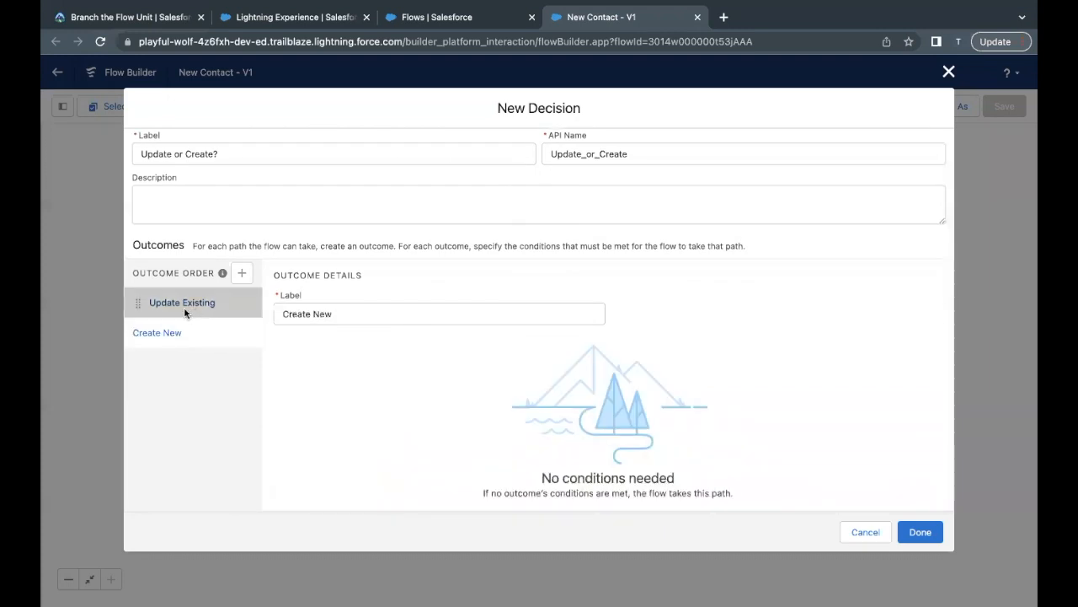
click(182, 302)
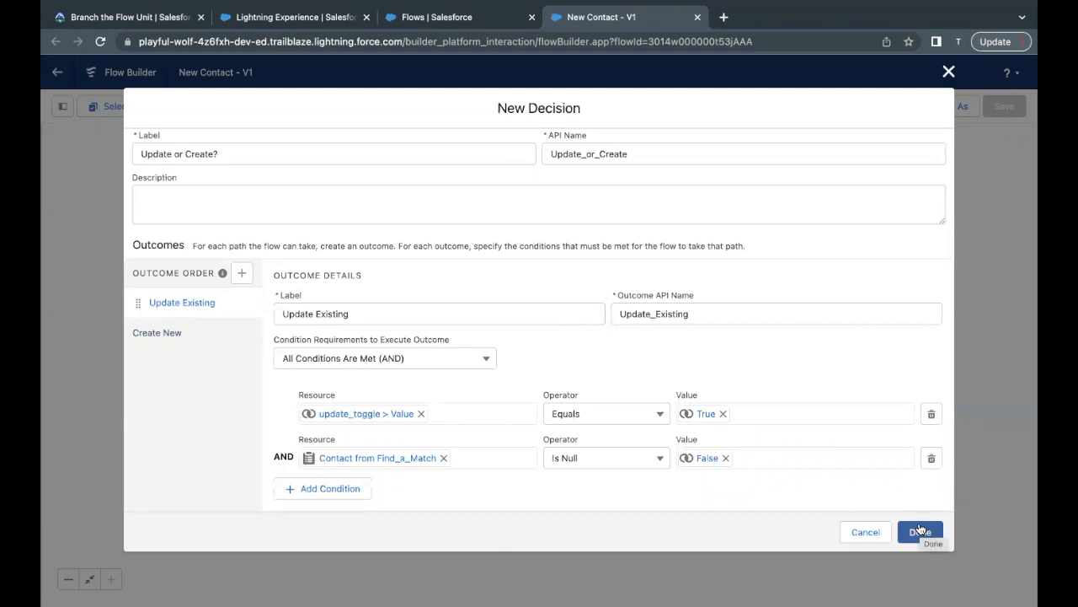
Finish the Update or Create? Decision, placing its Update Existing and Create New branches on the canvas
click(920, 532)
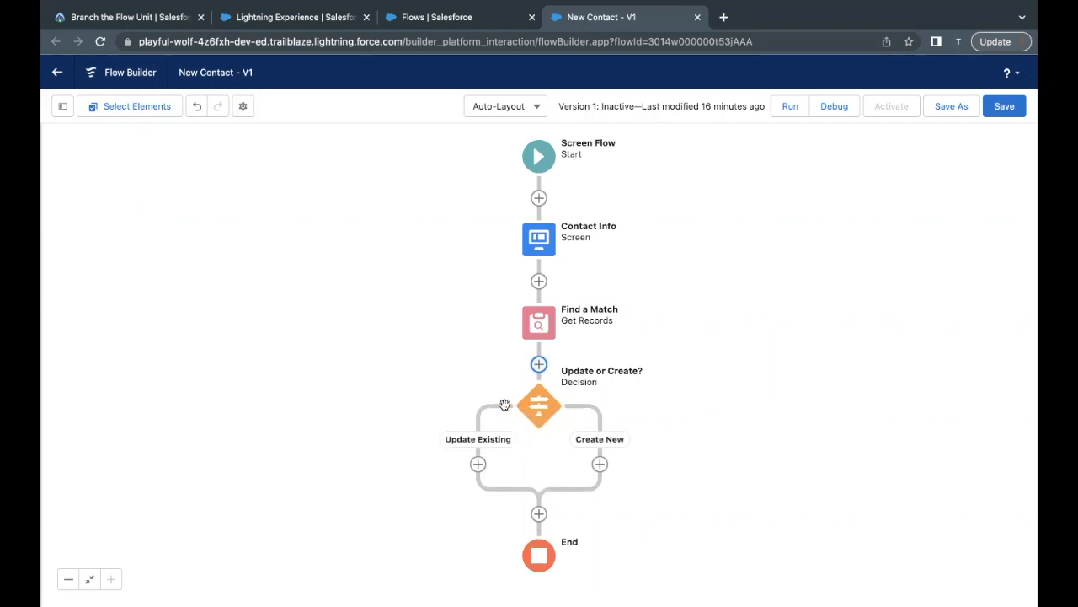
mouse_move(594, 453)
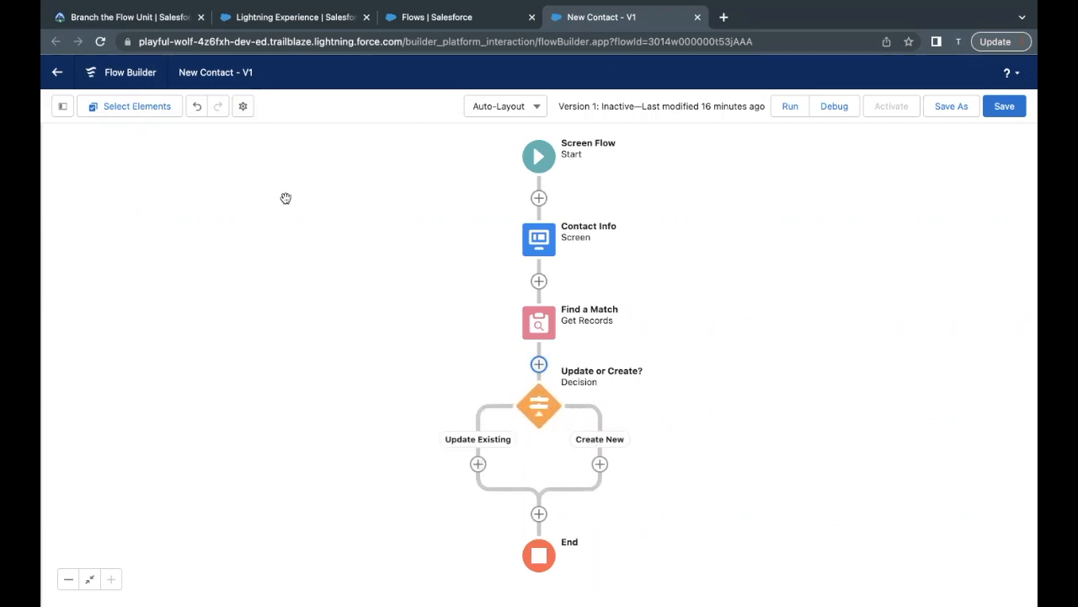
In Trailhead, scroll through the Branch the Flow steps and reference image to step 11, Save
click(126, 16)
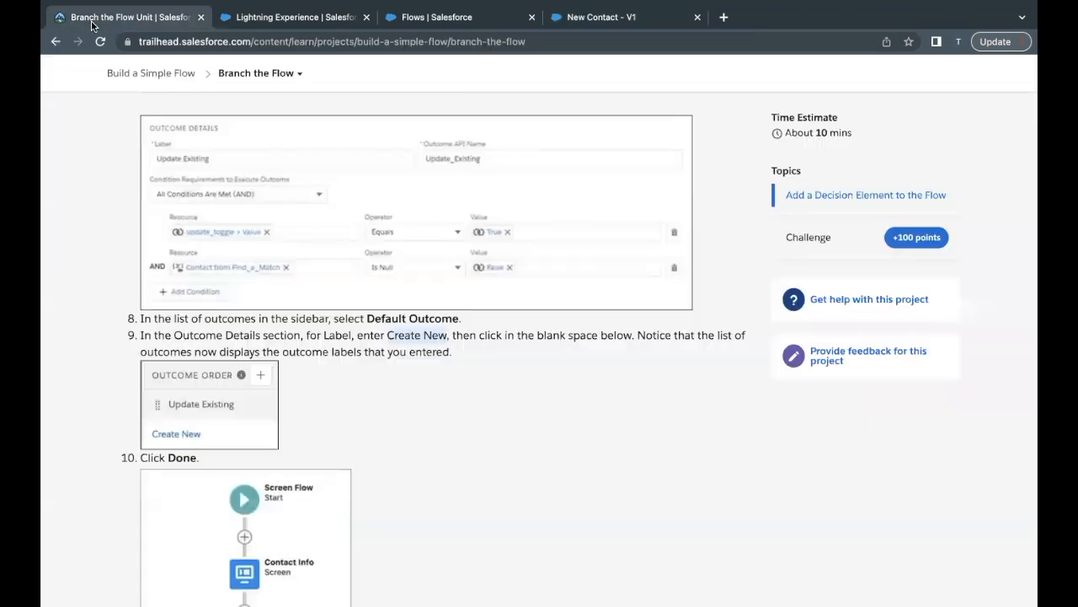
scroll(down, 3)
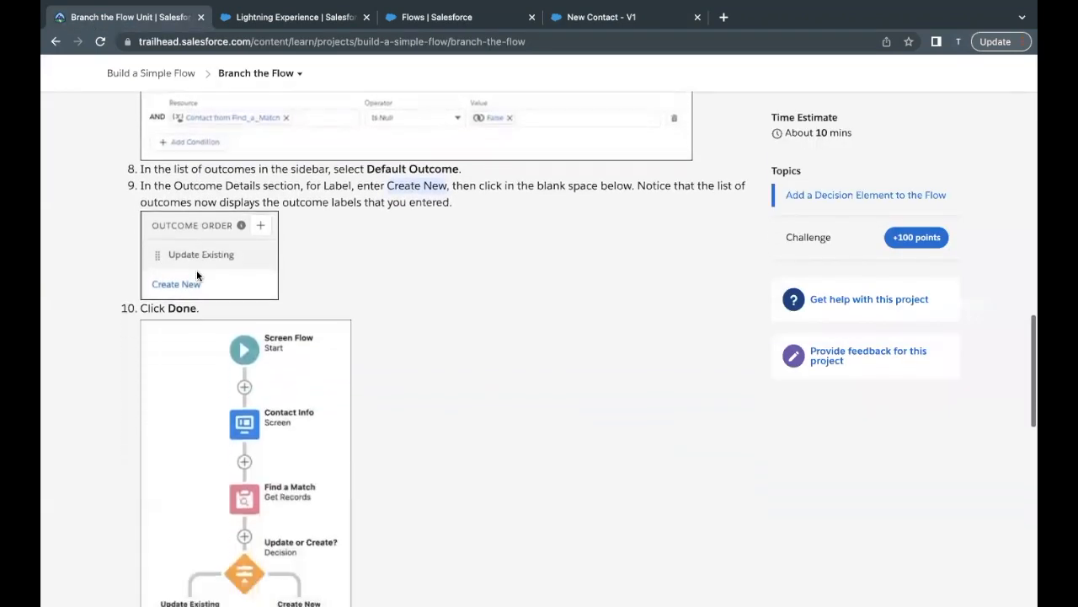
scroll(down, 3)
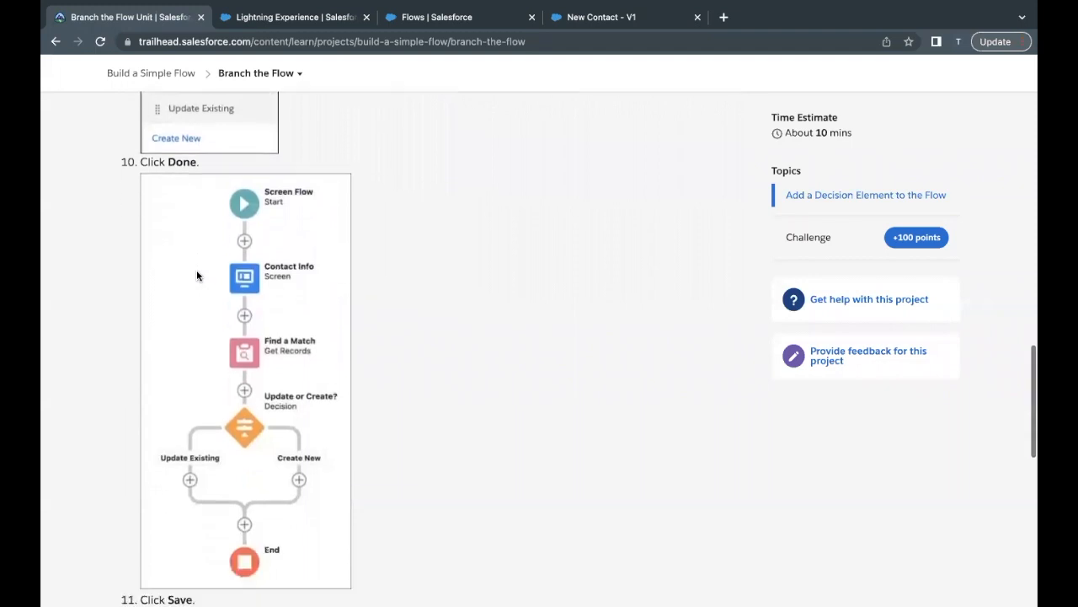
scroll(up, 3)
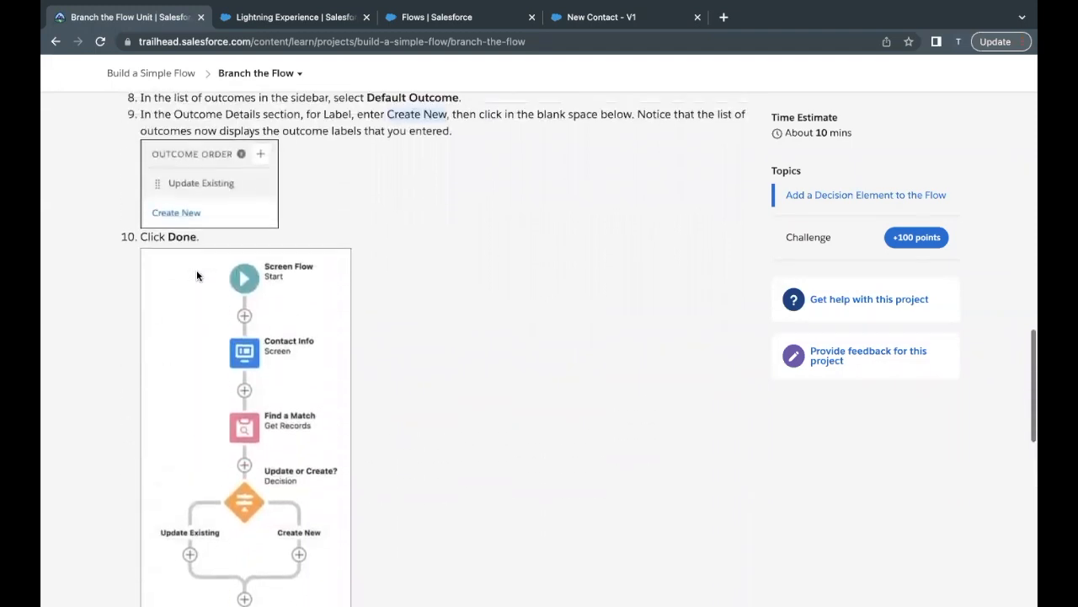
scroll(down, 3)
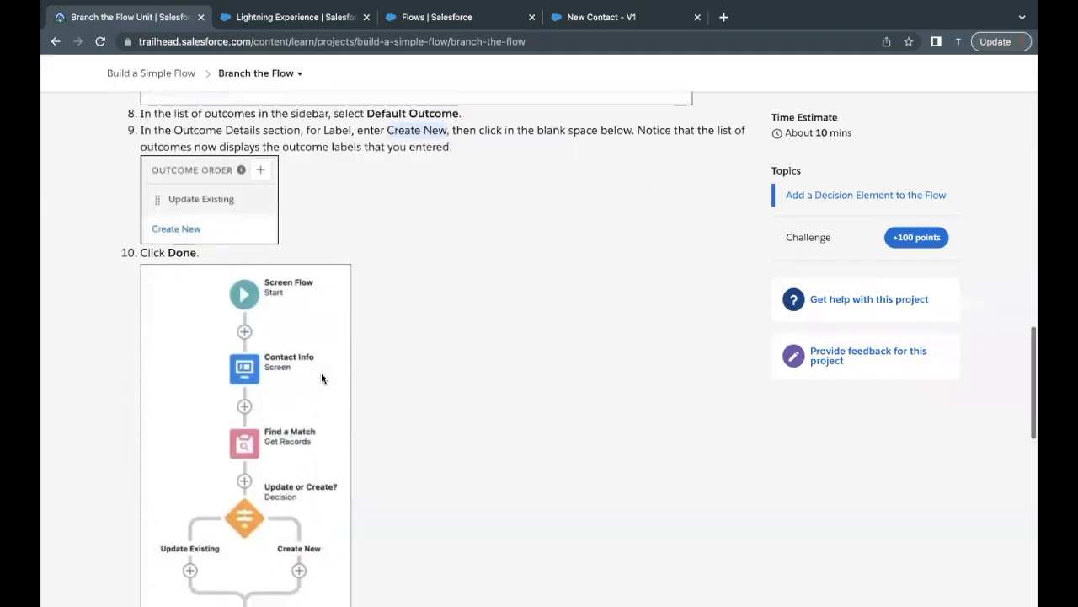
scroll(down, 3)
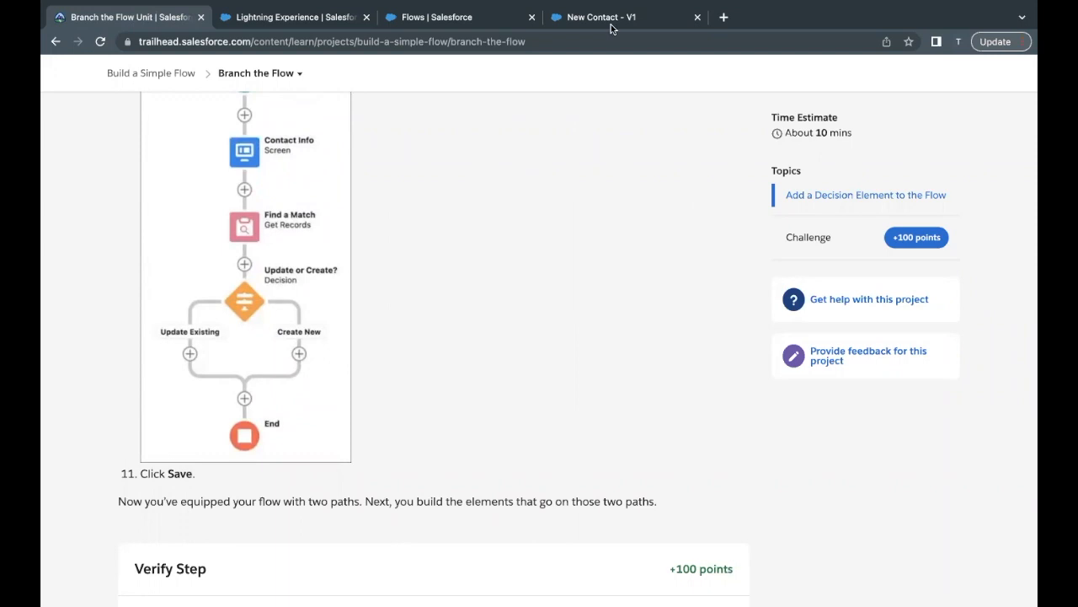
Save the New Contact flow with its 'Update or Create?' Decision, then return to Trailhead's Verify Step
click(601, 17)
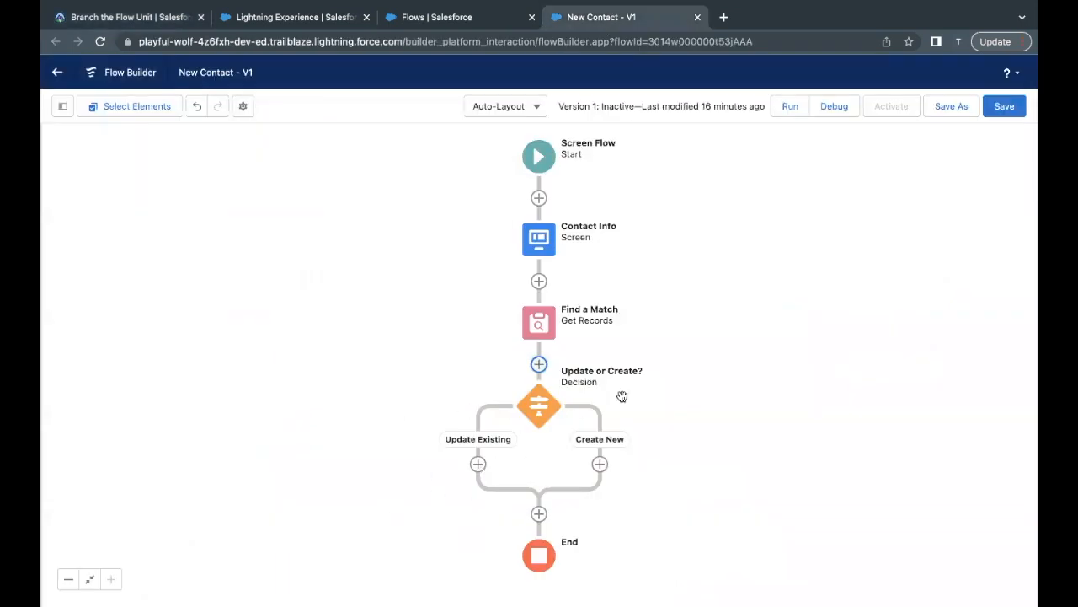
mouse_move(626, 473)
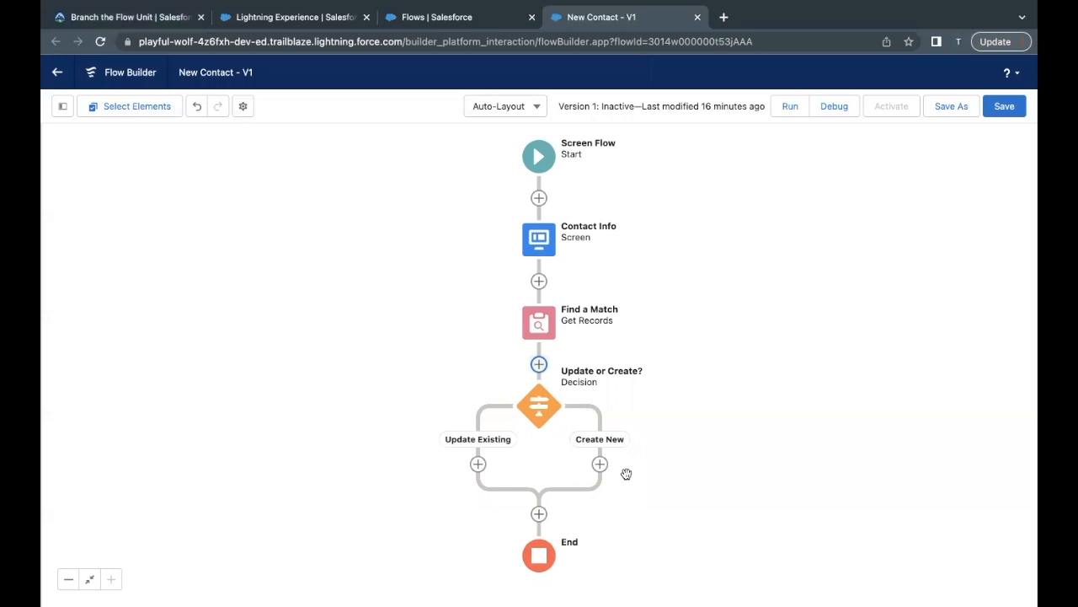
mouse_move(768, 410)
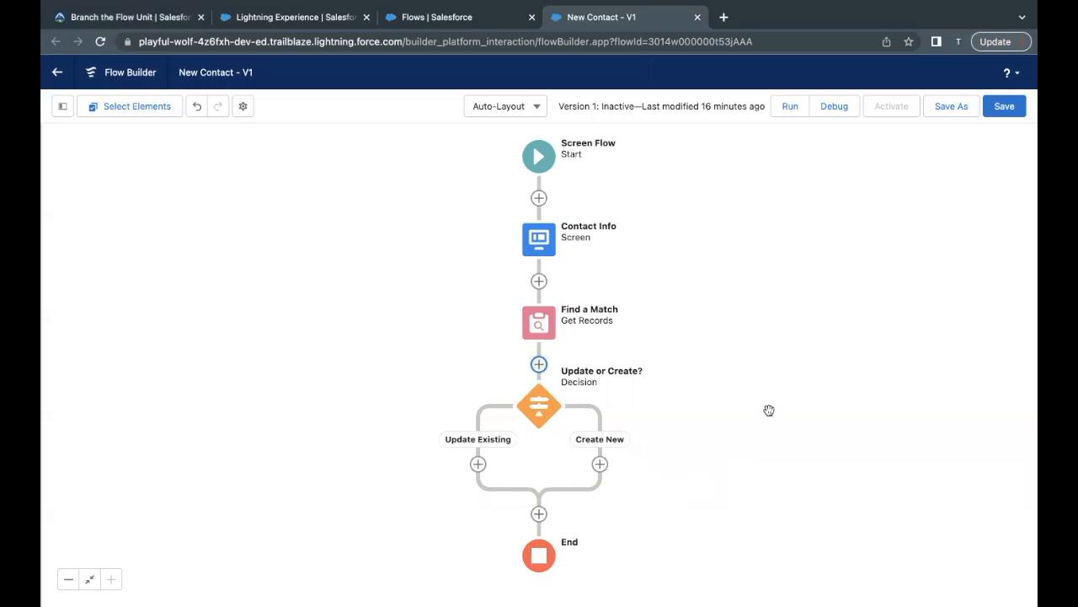
click(1004, 105)
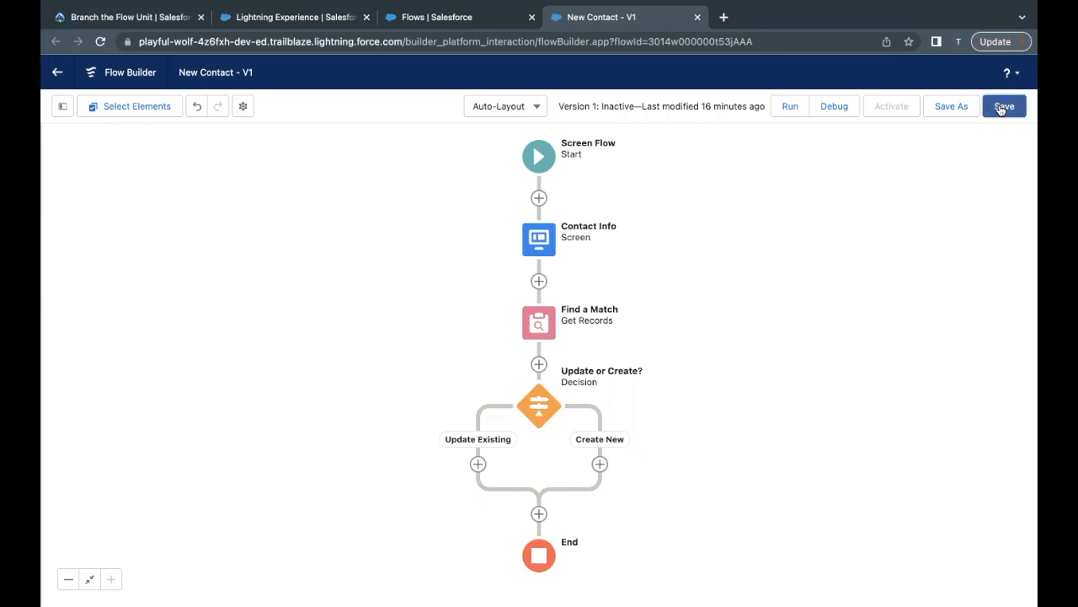
click(1003, 106)
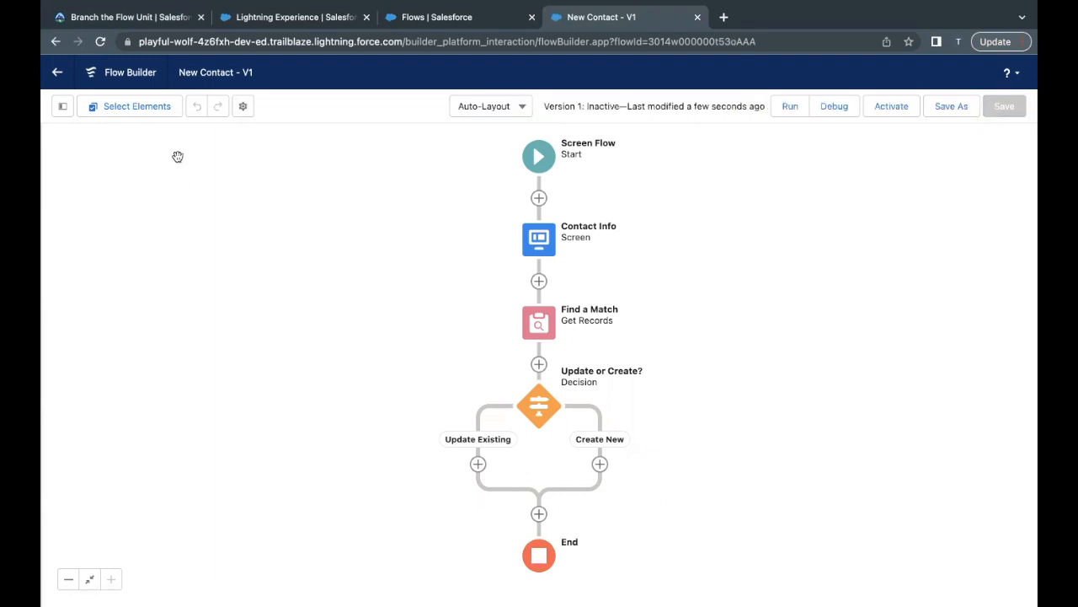
click(127, 17)
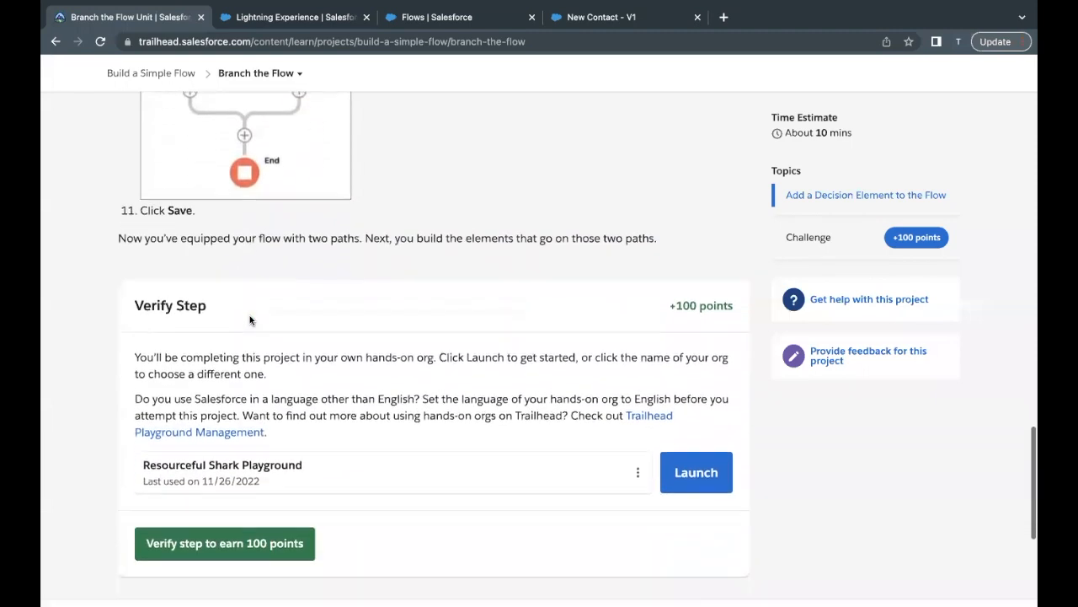